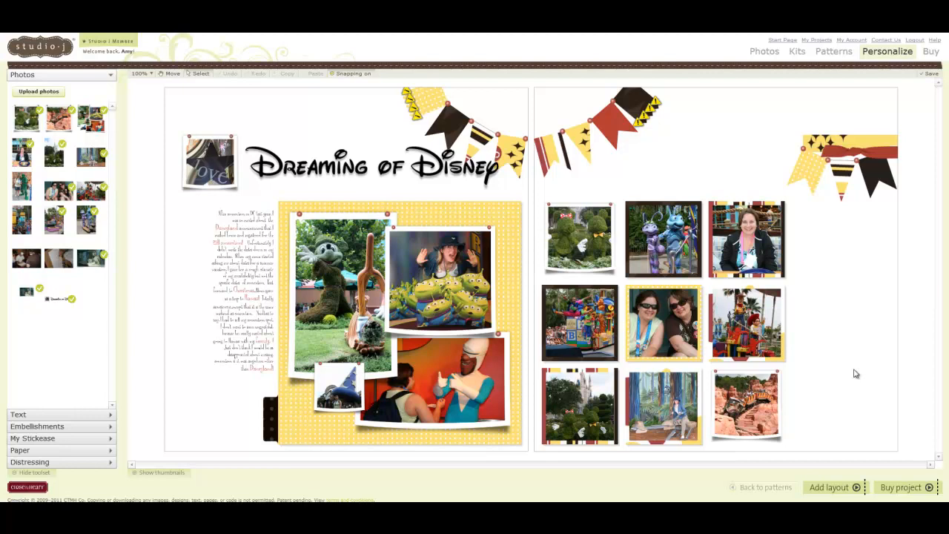
mouse_move(856, 380)
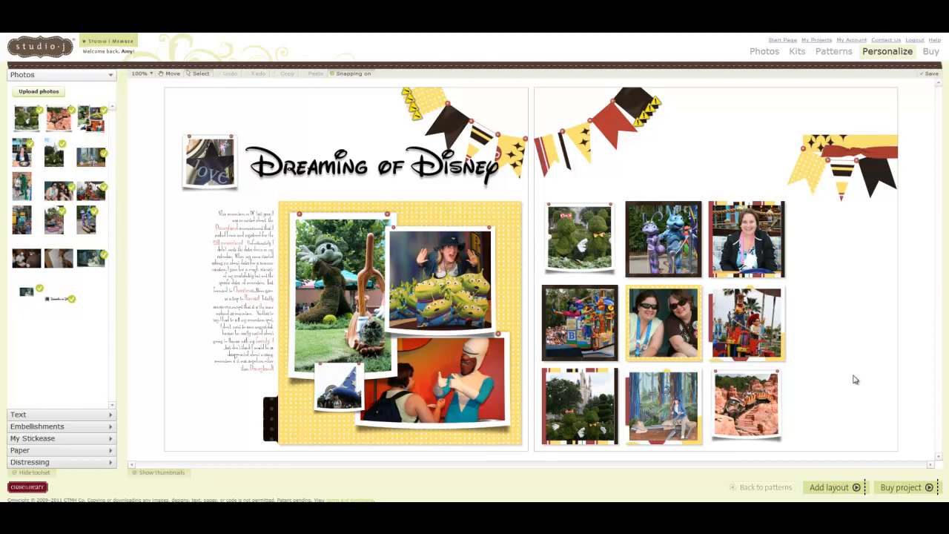
- Go to the Studio Scrapping blog's Freebies page with the Dreaming of Disney download
drag(327, 123, 349, 200)
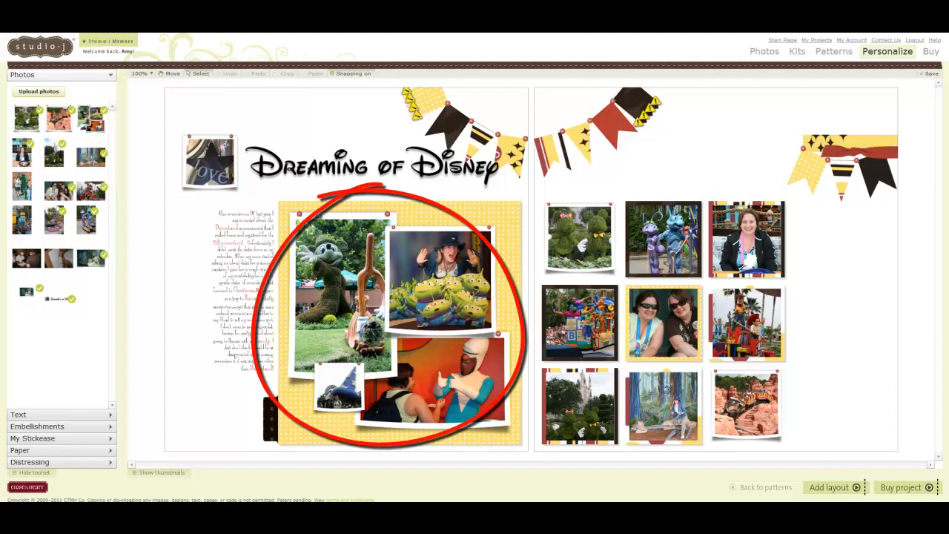
mouse_move(502, 232)
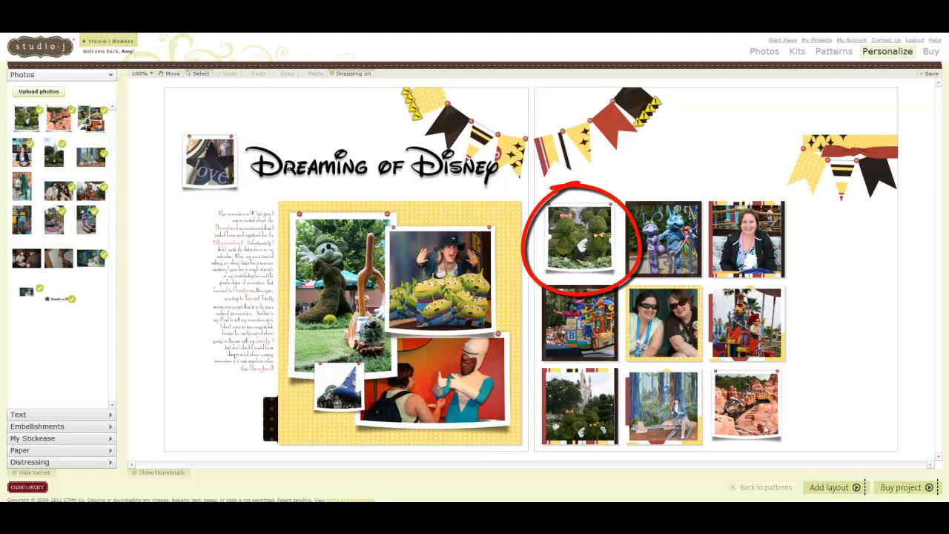
mouse_move(592, 277)
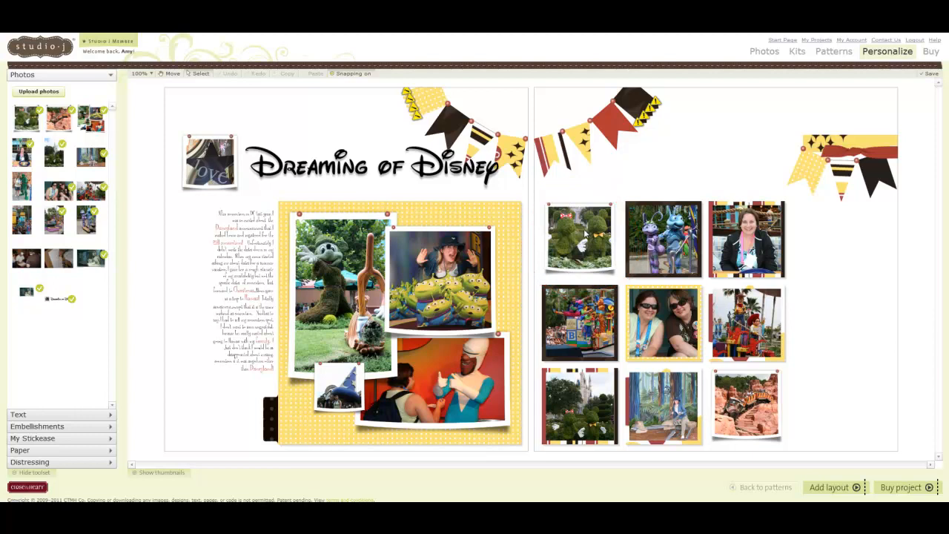
mouse_move(547, 273)
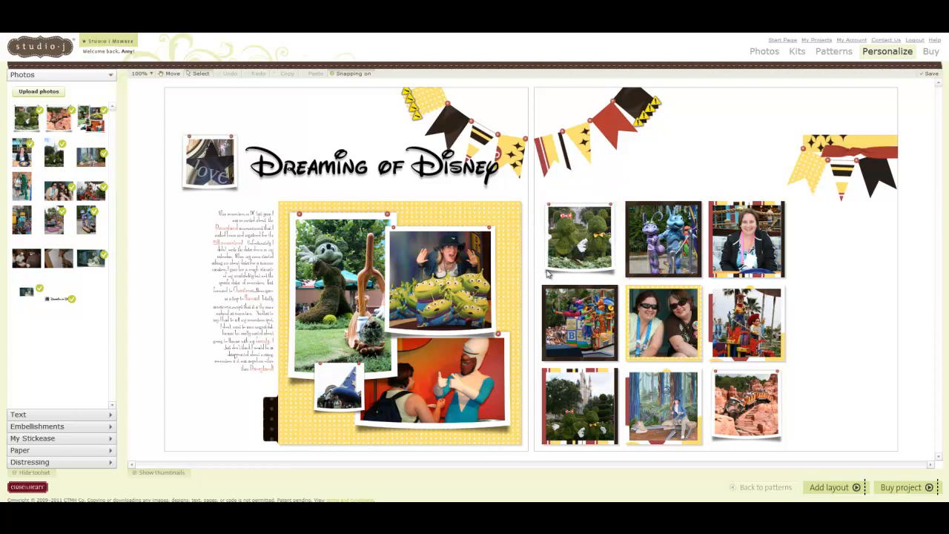
mouse_move(586, 278)
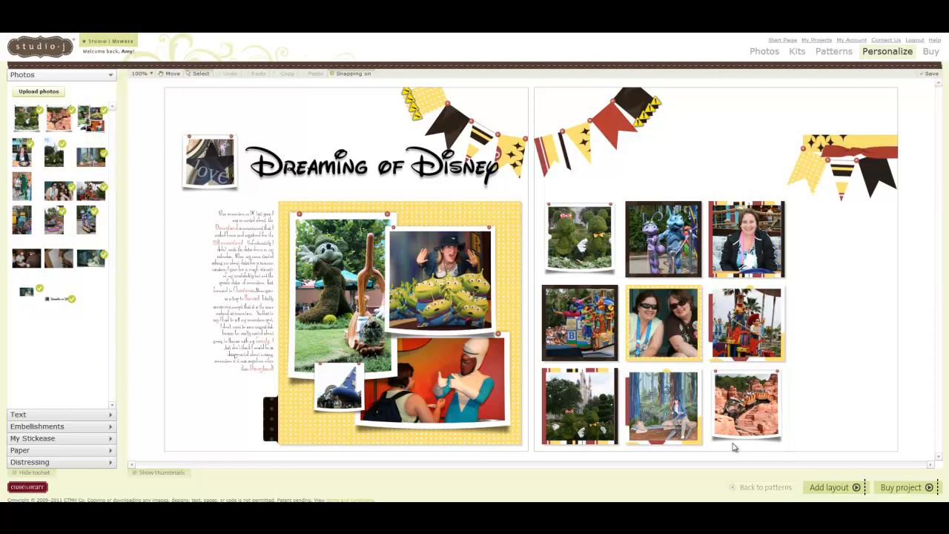
mouse_move(739, 210)
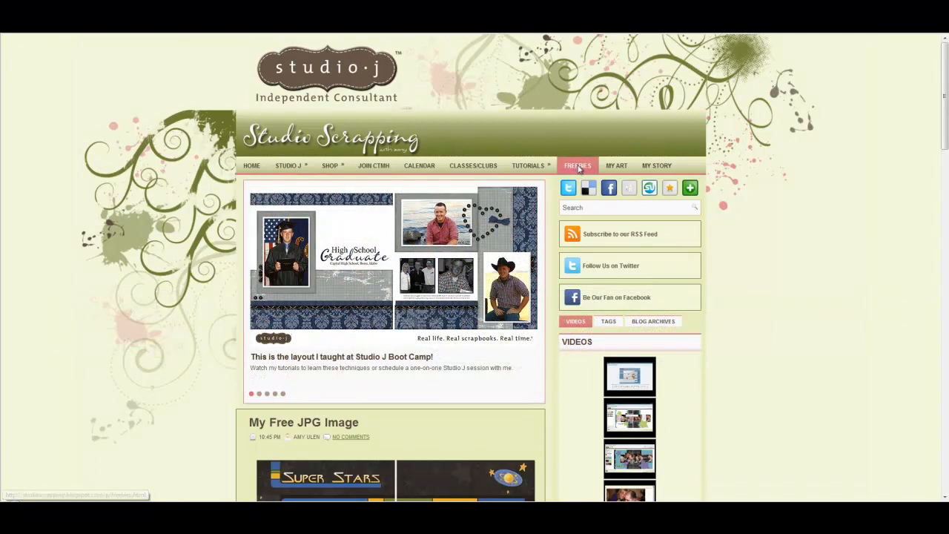
click(577, 166)
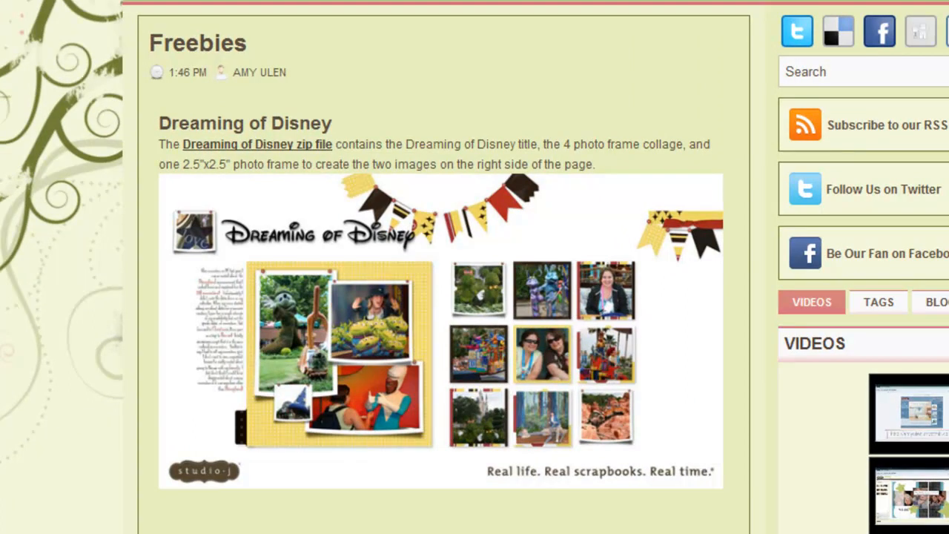
mouse_move(515, 343)
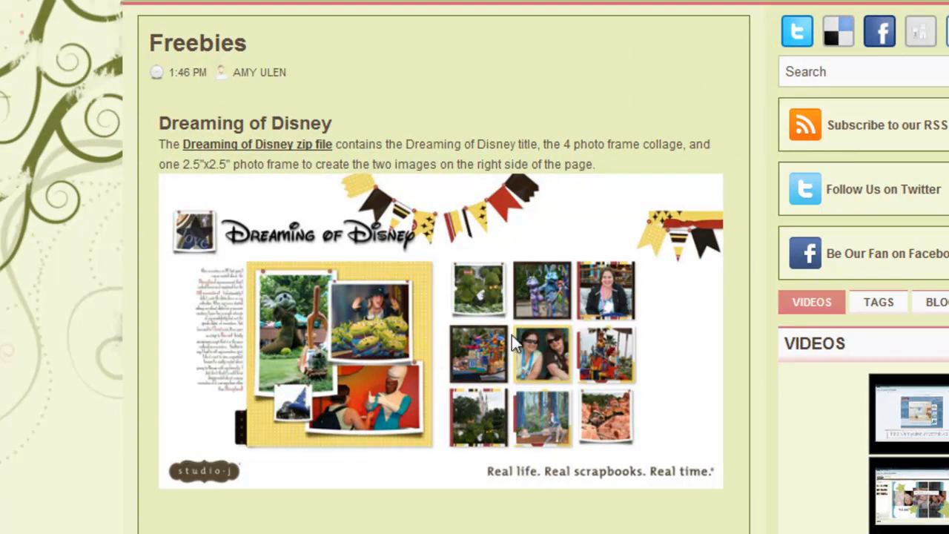
mouse_move(292, 162)
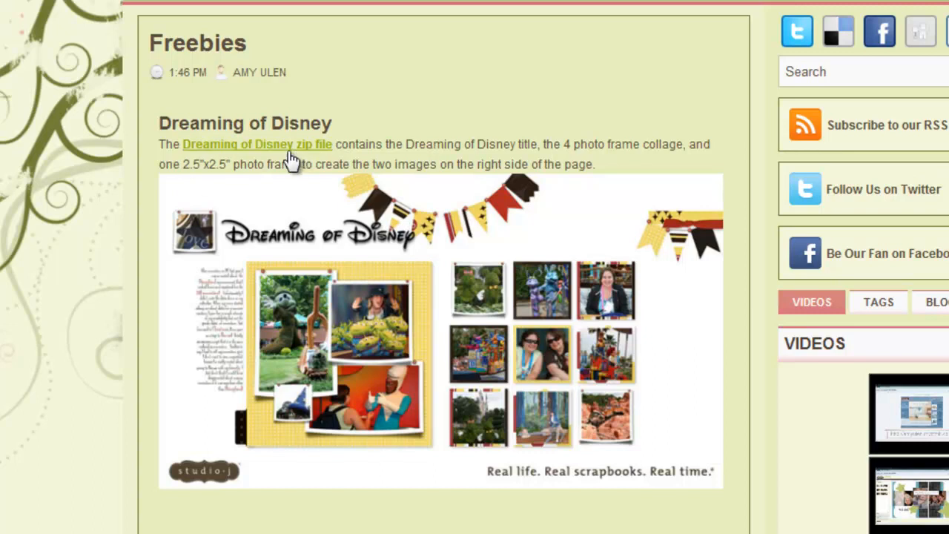
mouse_move(238, 152)
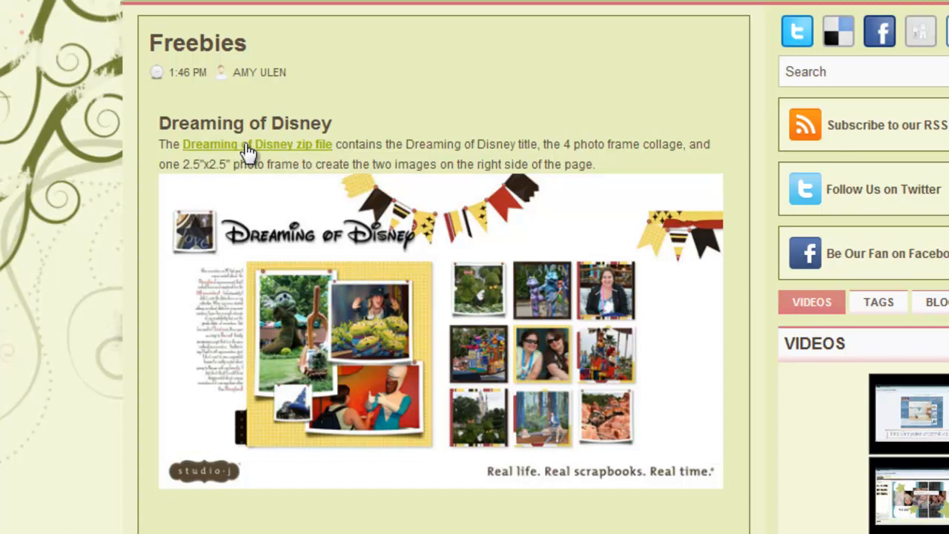
- Download the Dreaming of Disney zip and extract its three files into Documents\DreamingofDisney
click(257, 144)
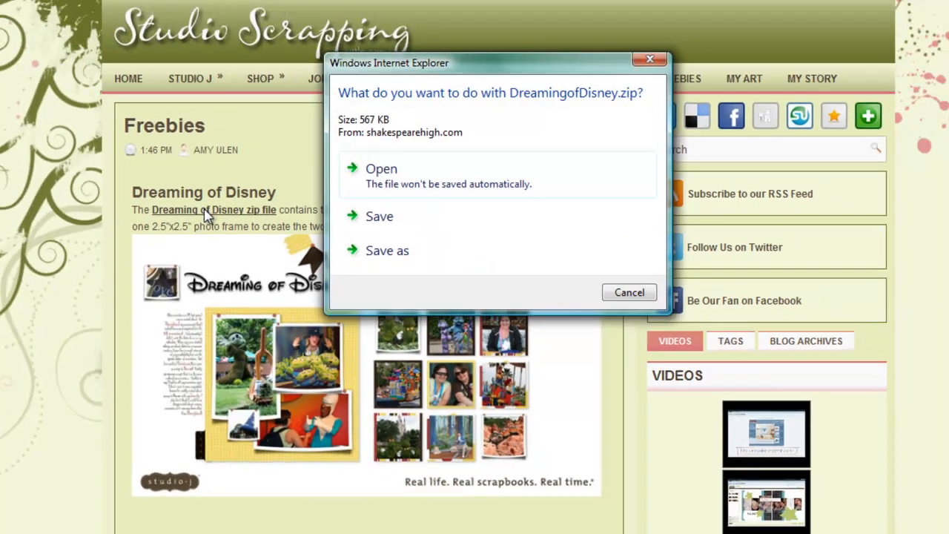
click(628, 292)
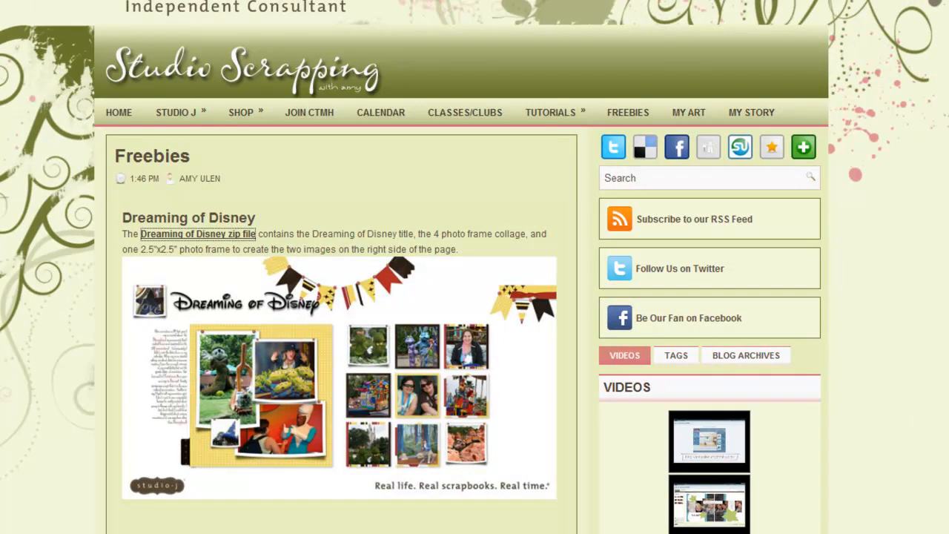
click(197, 234)
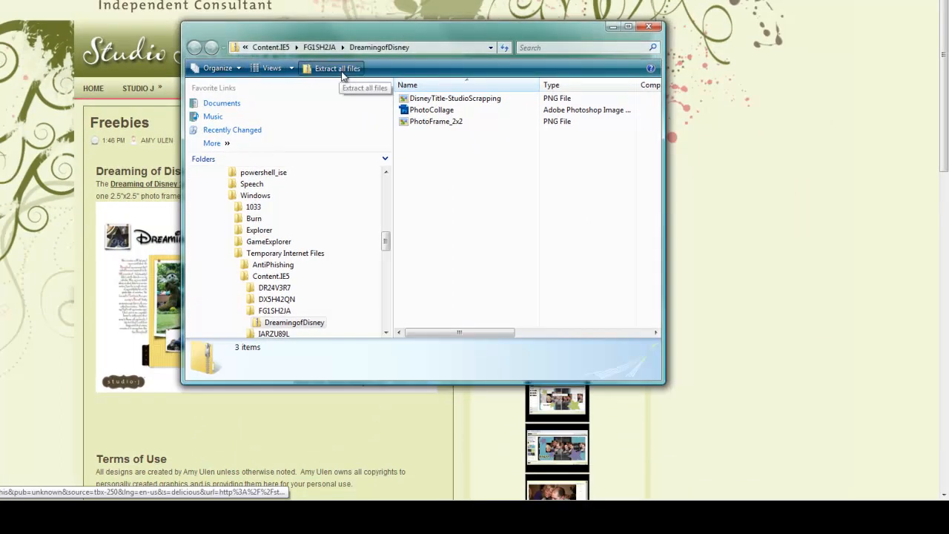
click(337, 68)
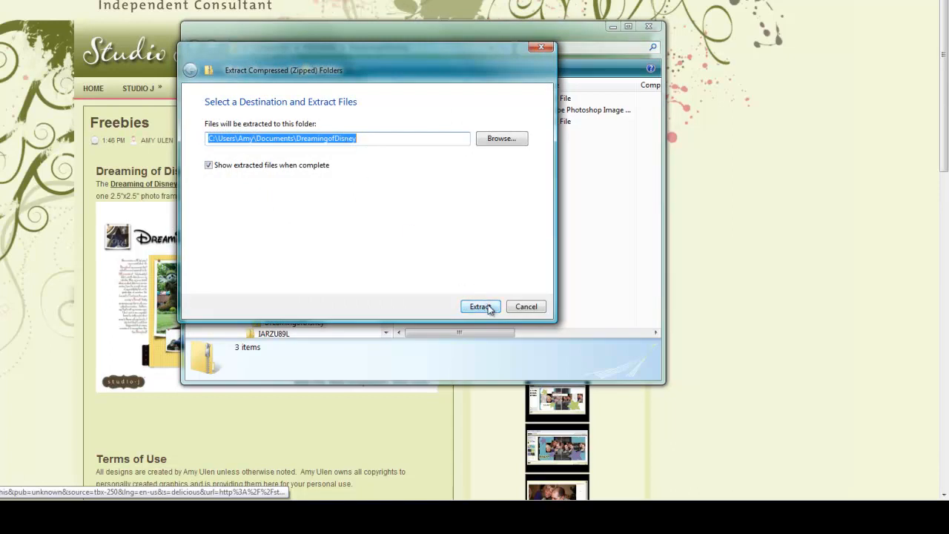
mouse_move(495, 281)
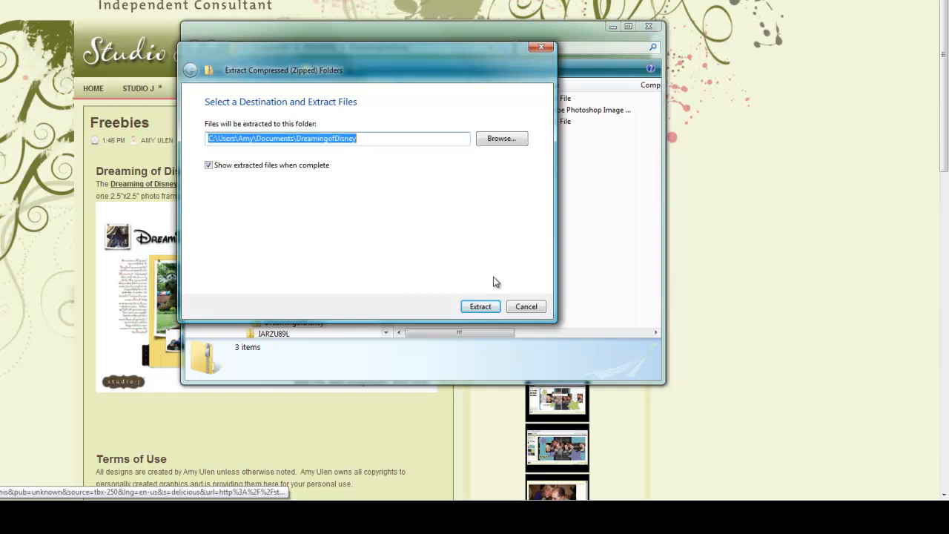
click(480, 306)
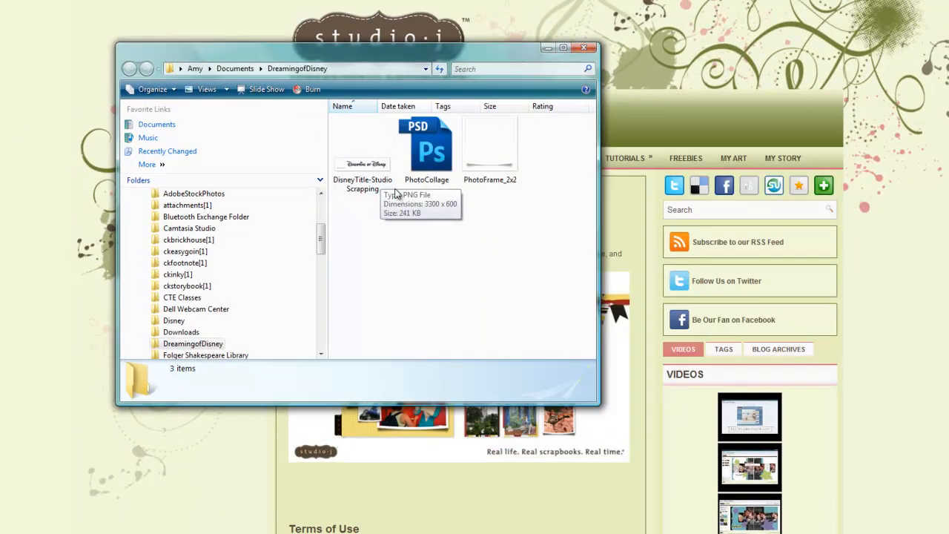
mouse_move(296, 7)
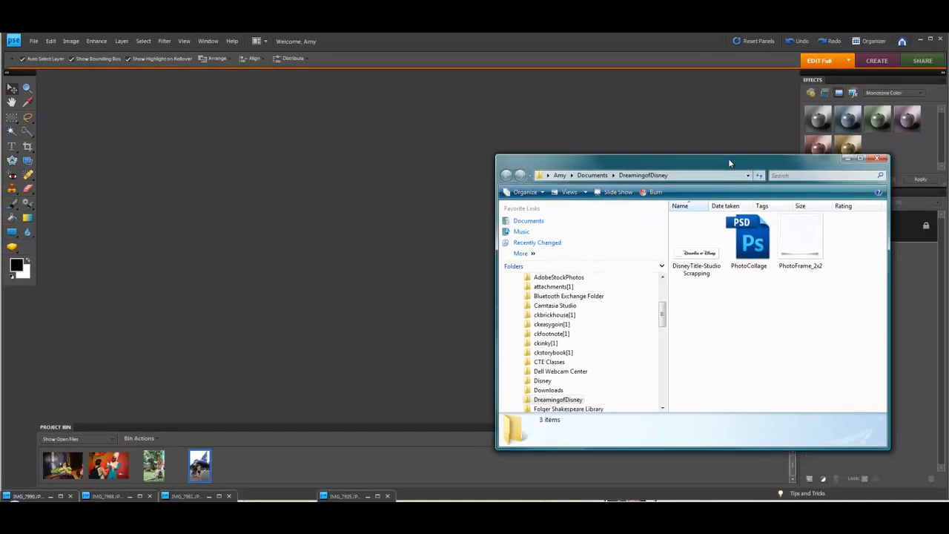
mouse_move(675, 256)
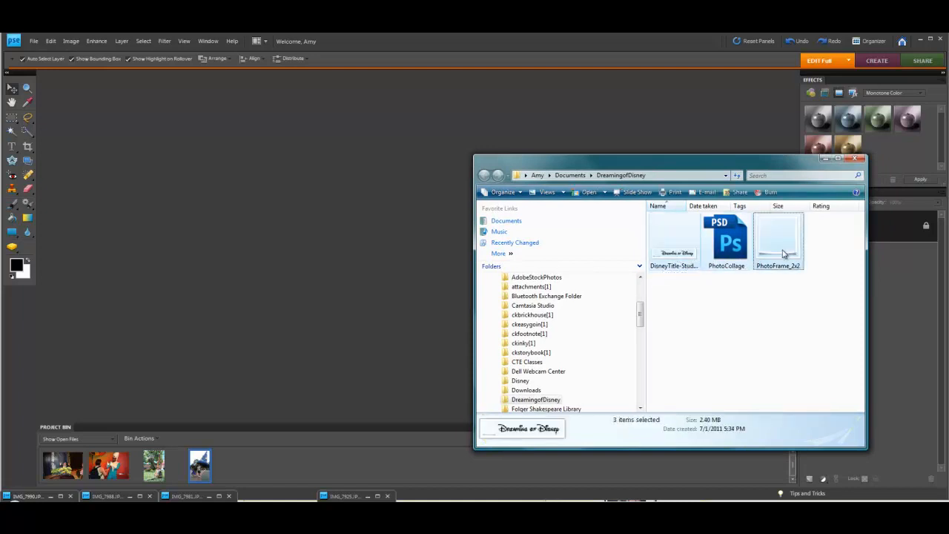
mouse_move(778, 241)
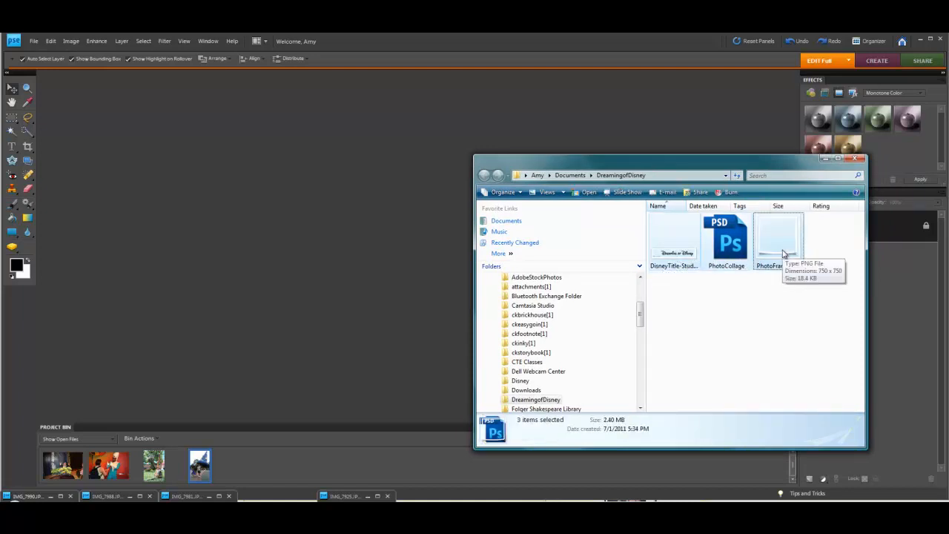
mouse_move(654, 228)
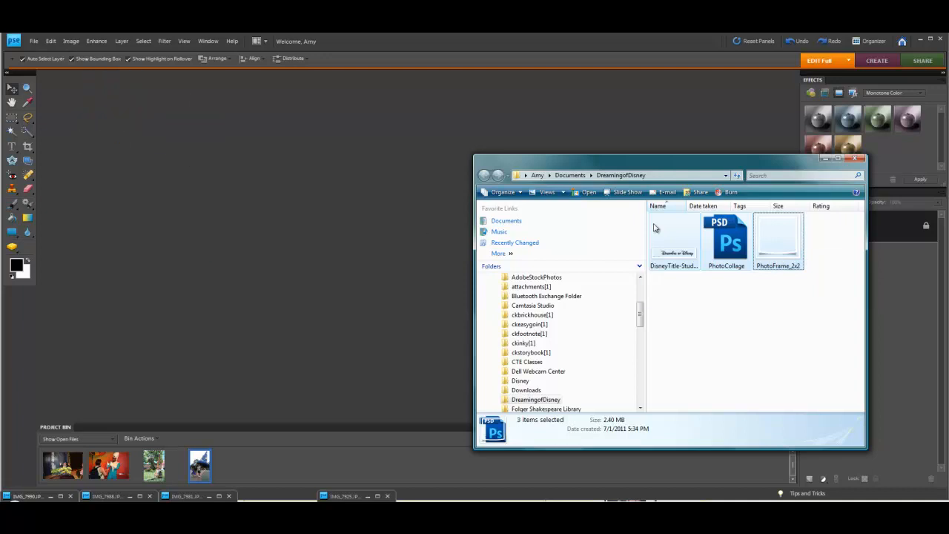
- Open the title, photo collage and photo frame files in Photoshop Elements, then close Explorer
double_click(778, 238)
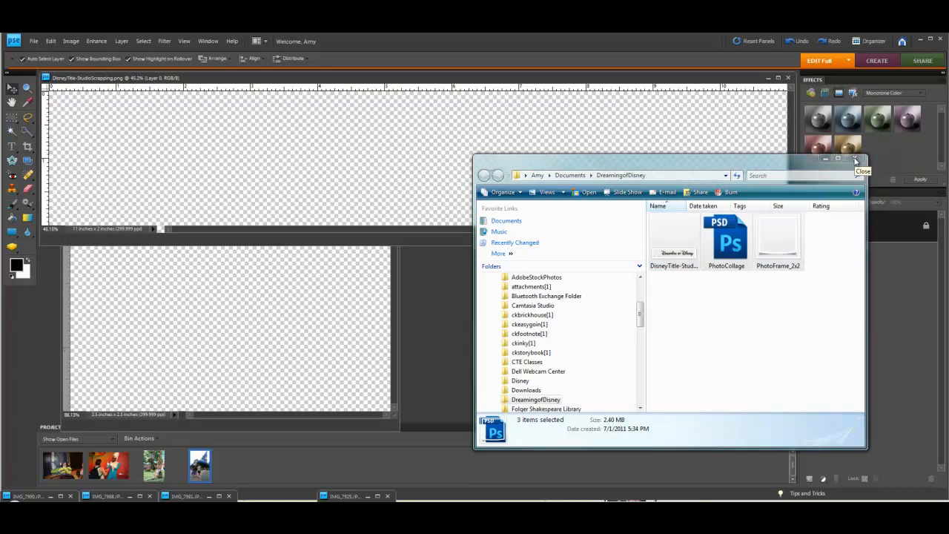
mouse_move(621, 166)
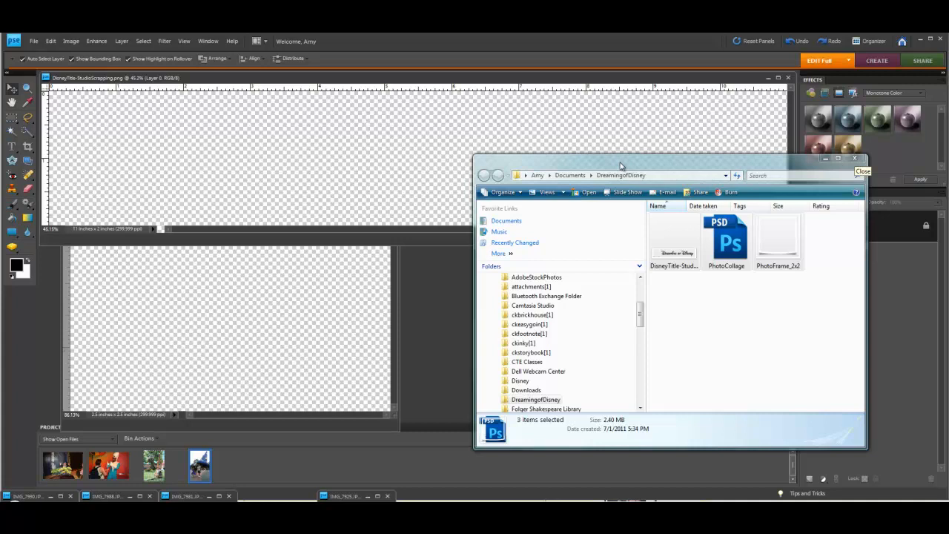
double_click(726, 241)
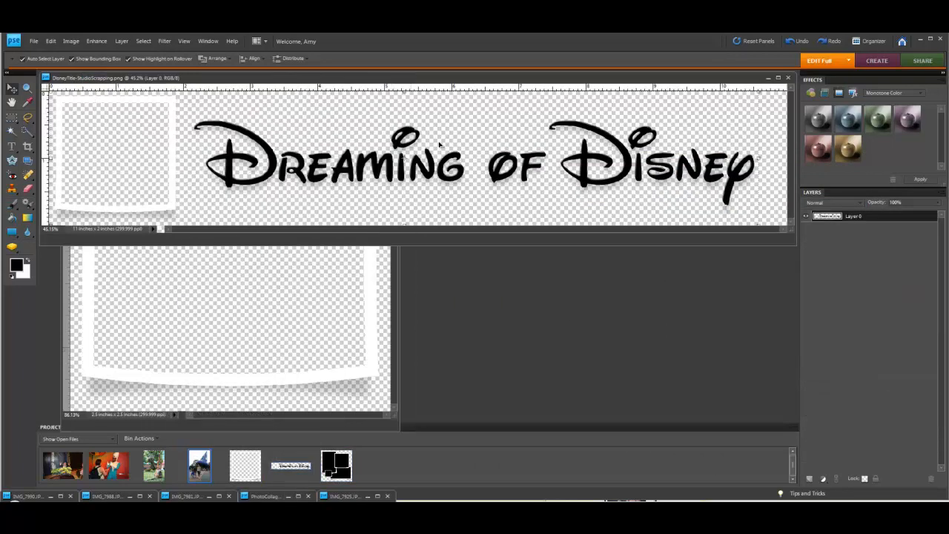
mouse_move(456, 80)
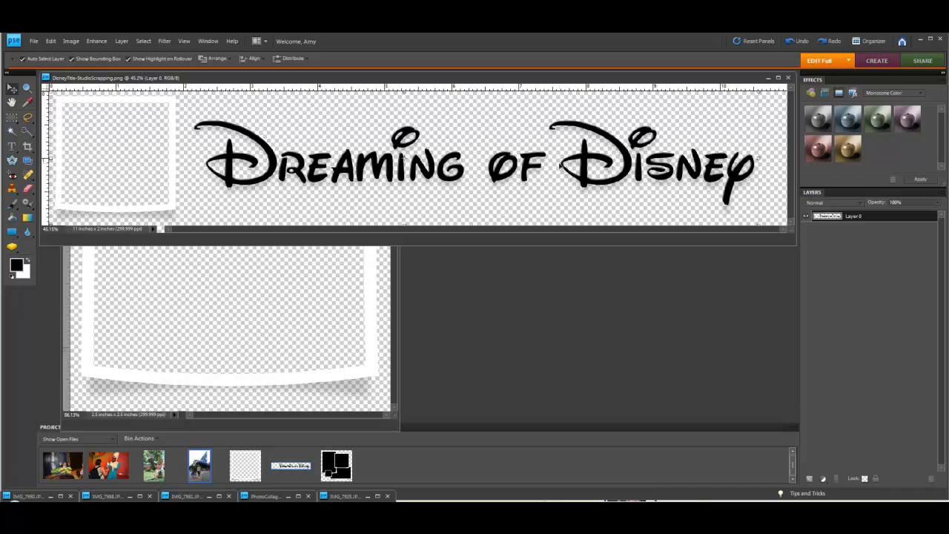
mouse_move(560, 167)
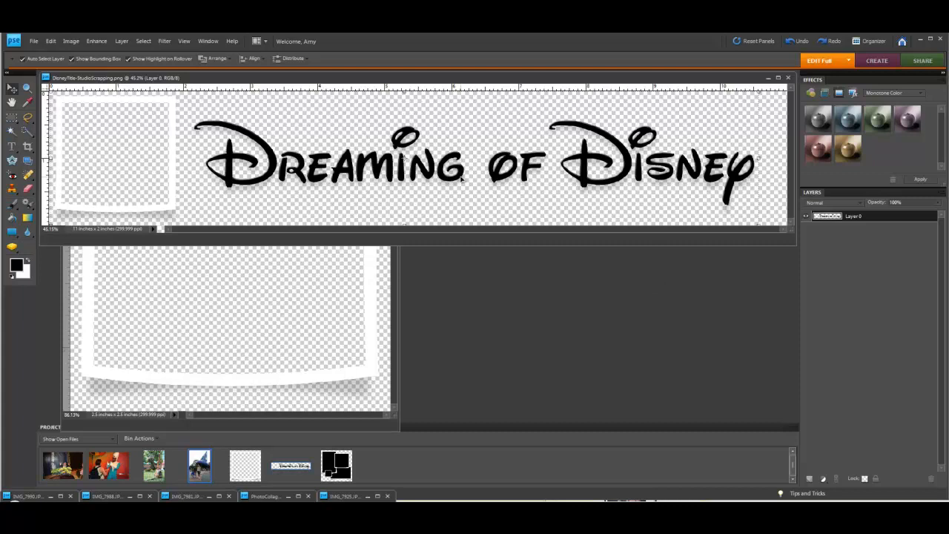
mouse_move(397, 217)
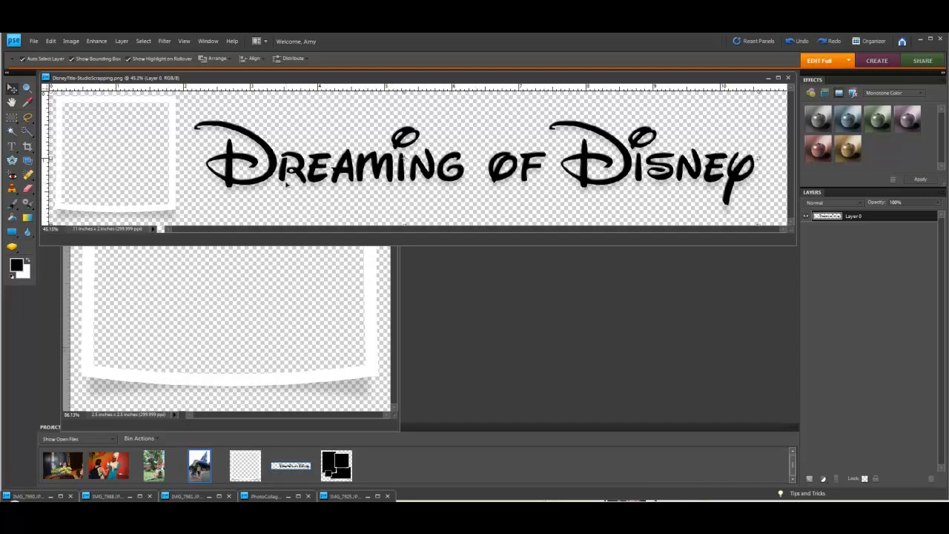
mouse_move(586, 184)
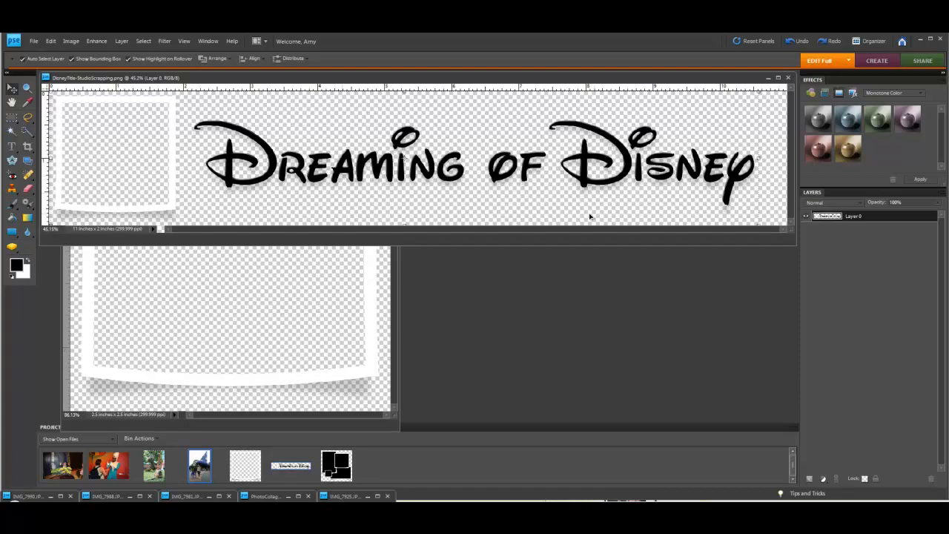
mouse_move(586, 244)
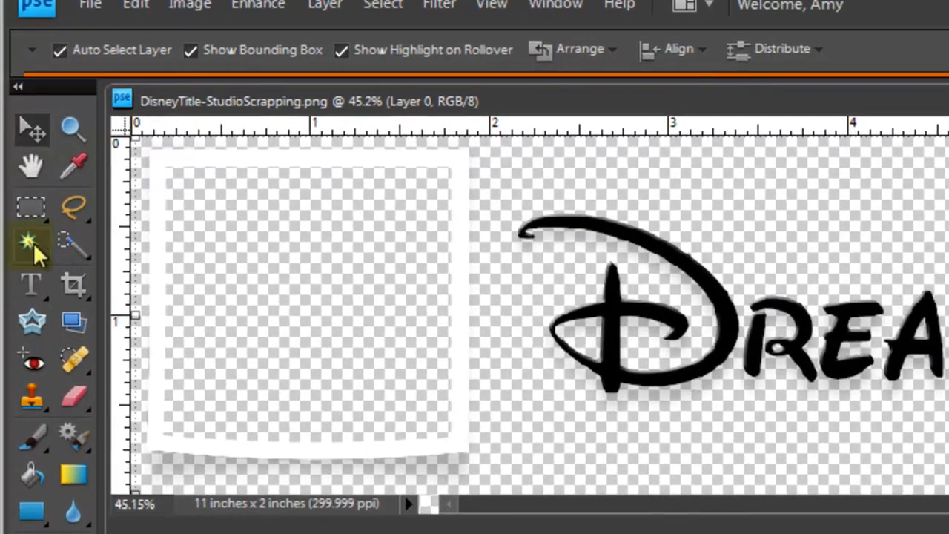
- Select the transparent centre of PhotoFrame_2x2 with the Magic Wand tool
click(31, 243)
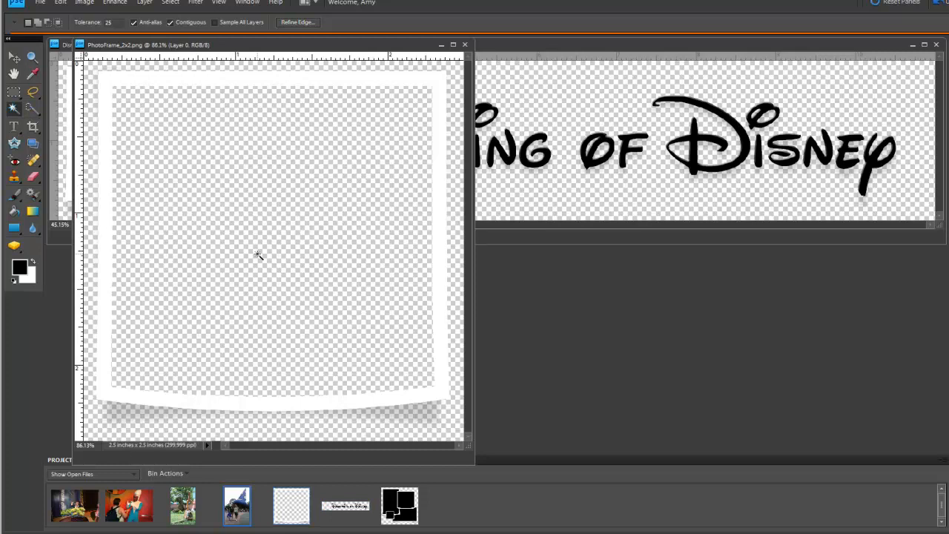
click(258, 254)
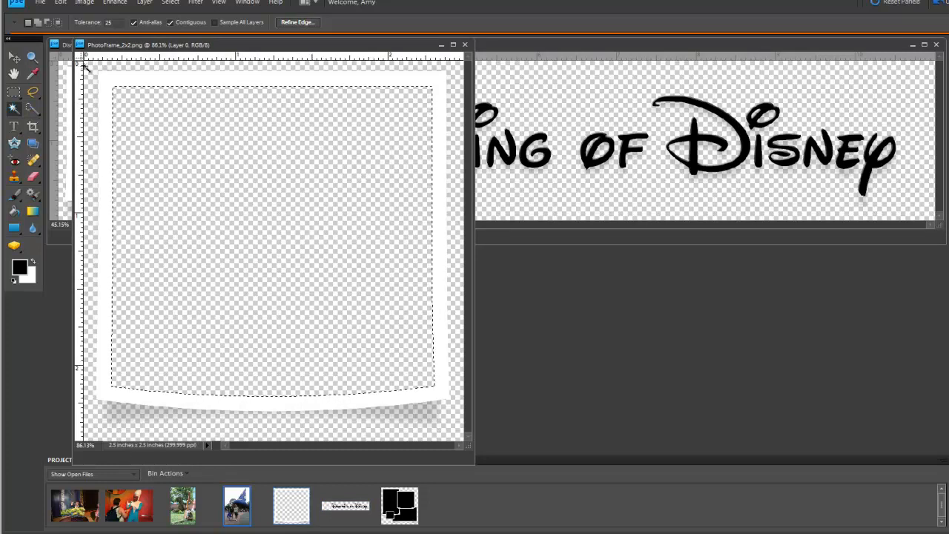
mouse_move(133, 56)
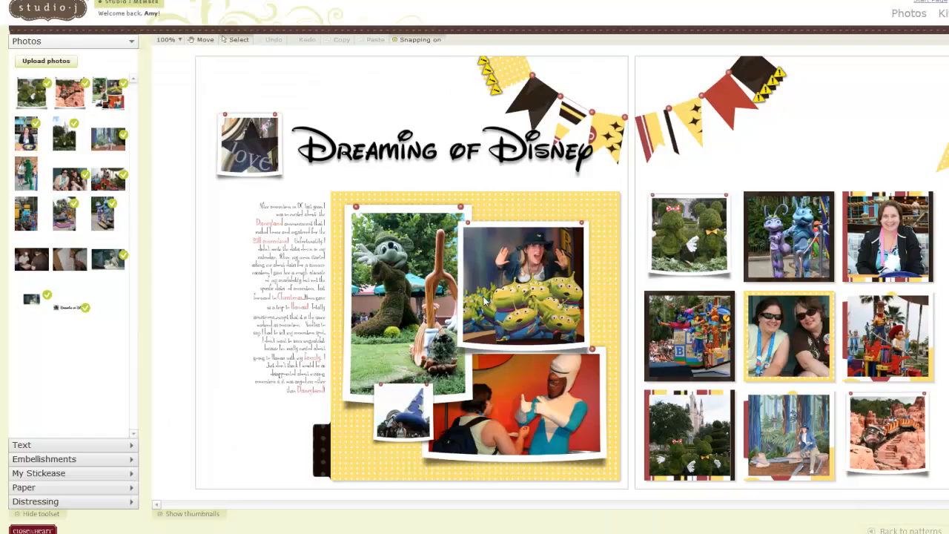
mouse_move(368, 412)
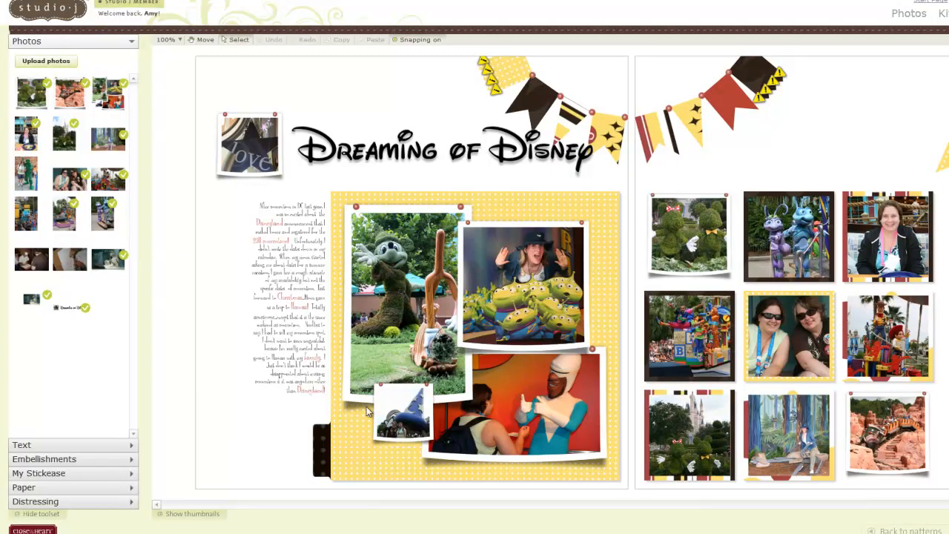
mouse_move(430, 408)
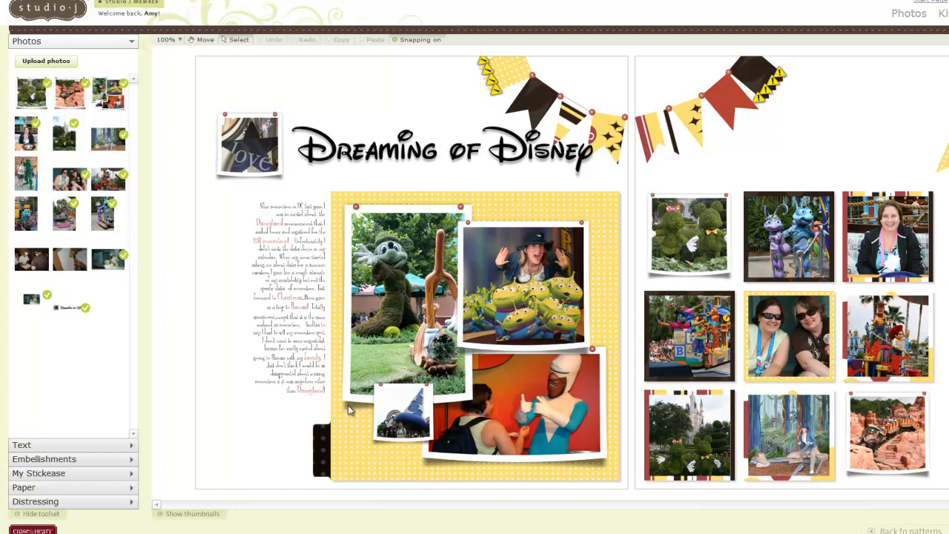
mouse_move(391, 445)
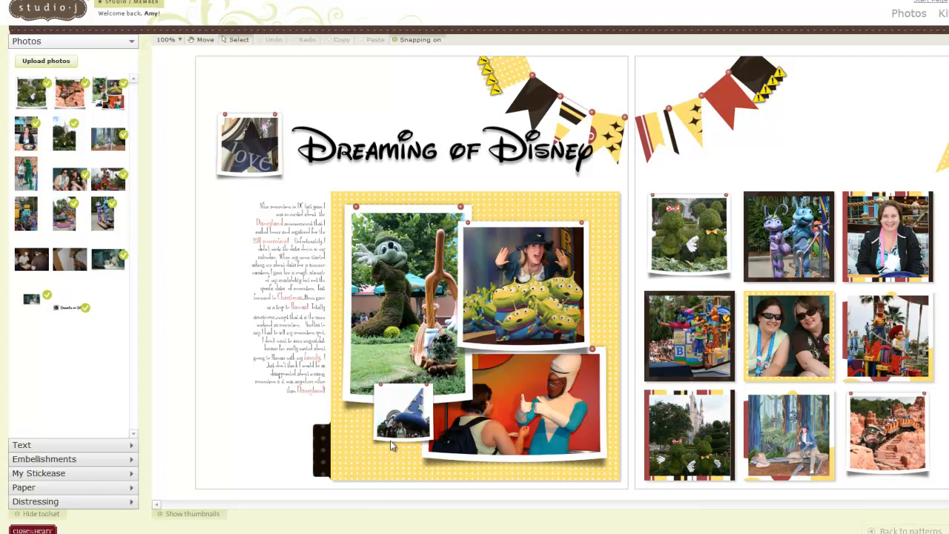
mouse_move(654, 281)
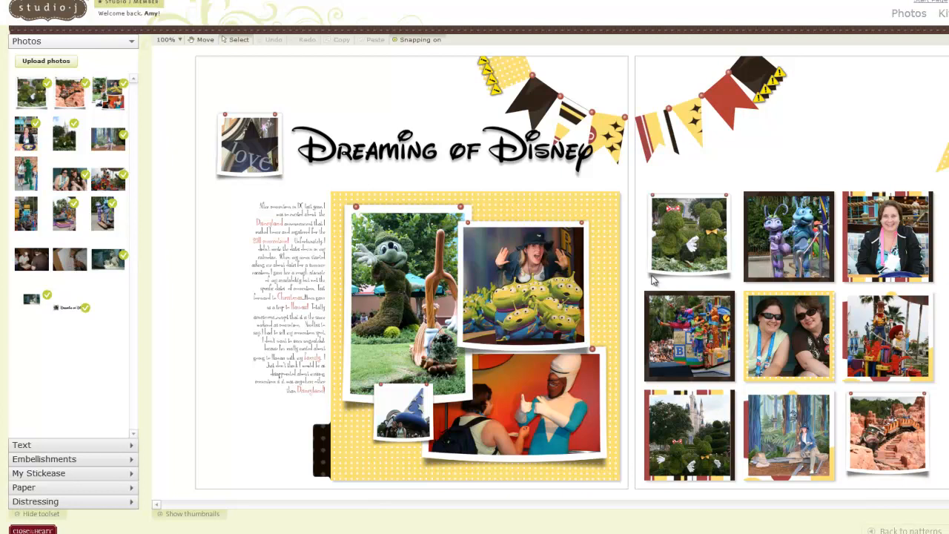
mouse_move(881, 492)
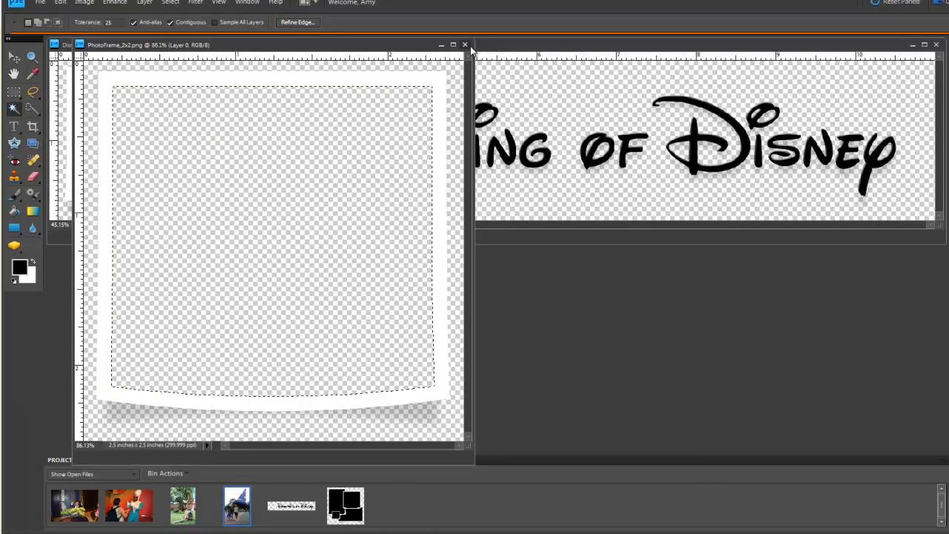
- Close the photo frame document and open PhotoCollage.psd from the Project Bin
click(465, 45)
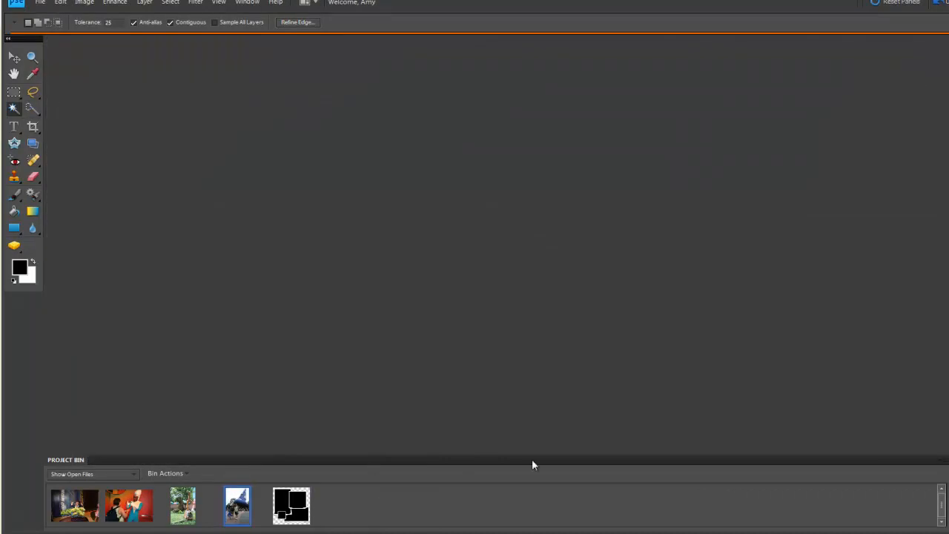
click(290, 505)
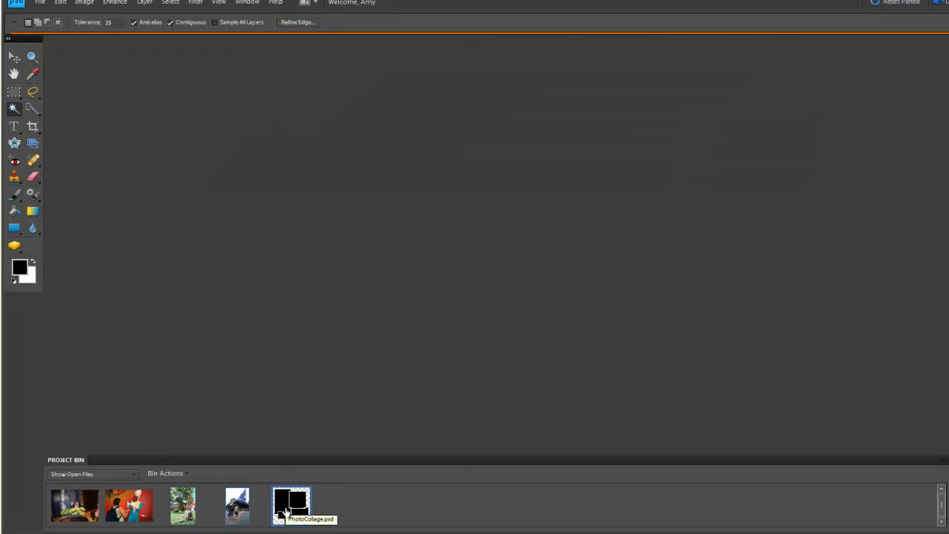
double_click(291, 505)
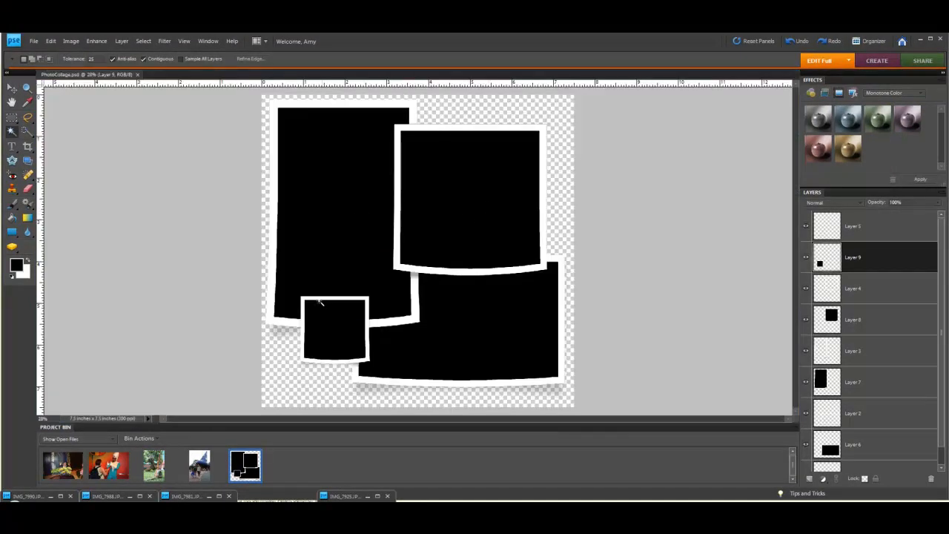
mouse_move(478, 226)
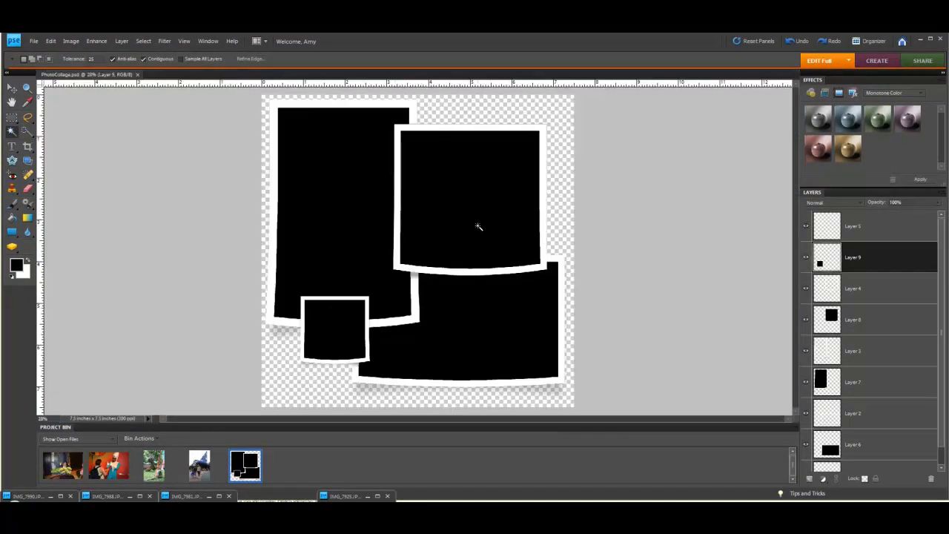
mouse_move(275, 268)
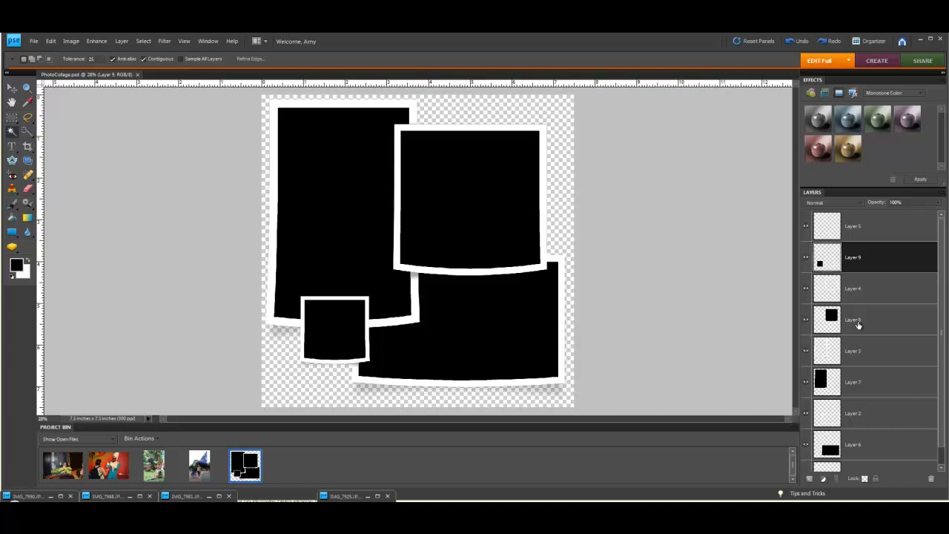
mouse_move(336, 329)
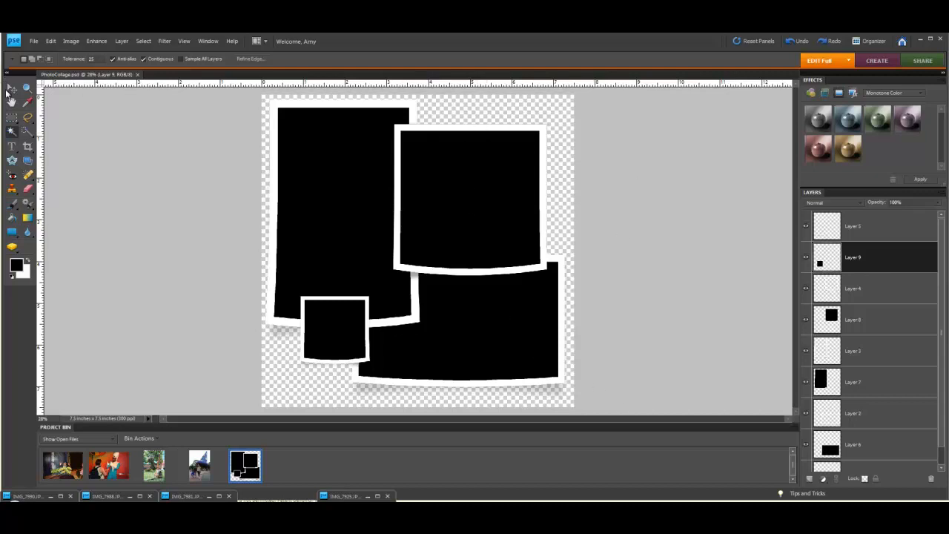
- With the Move tool active, target Layer 4 and place IMG_7925.JPG above it
click(12, 89)
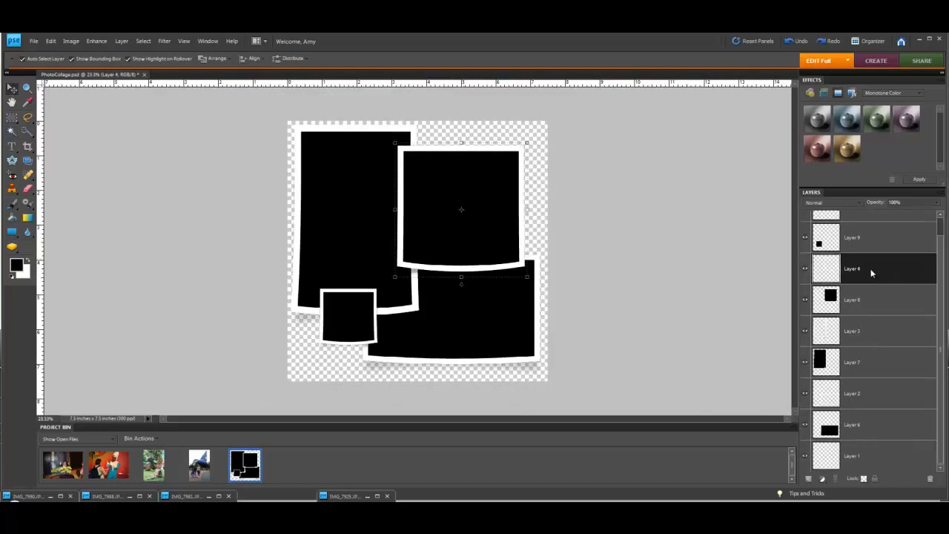
double_click(852, 268)
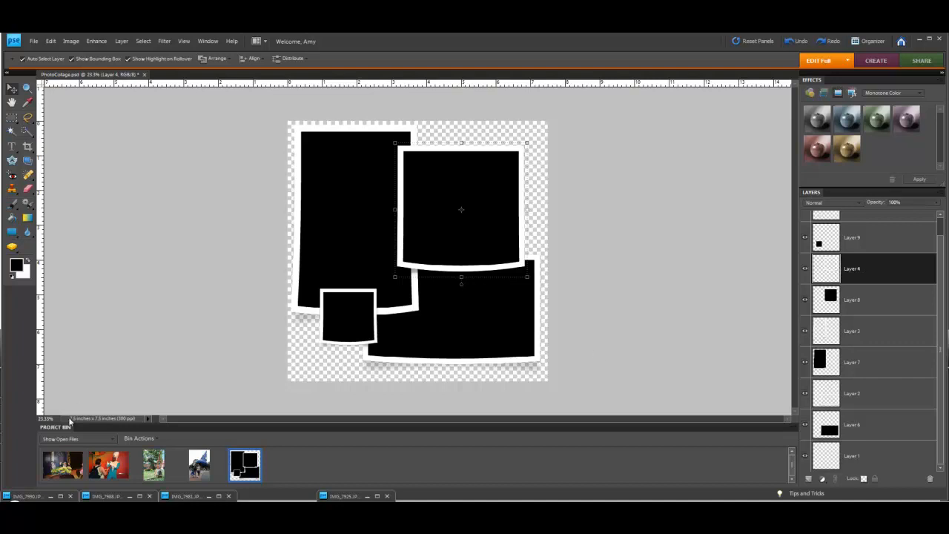
click(63, 465)
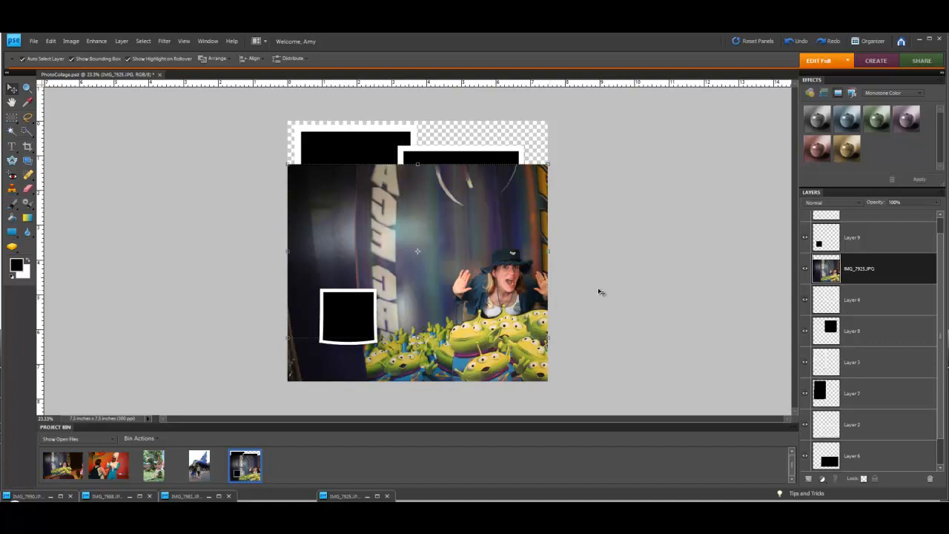
mouse_move(106, 168)
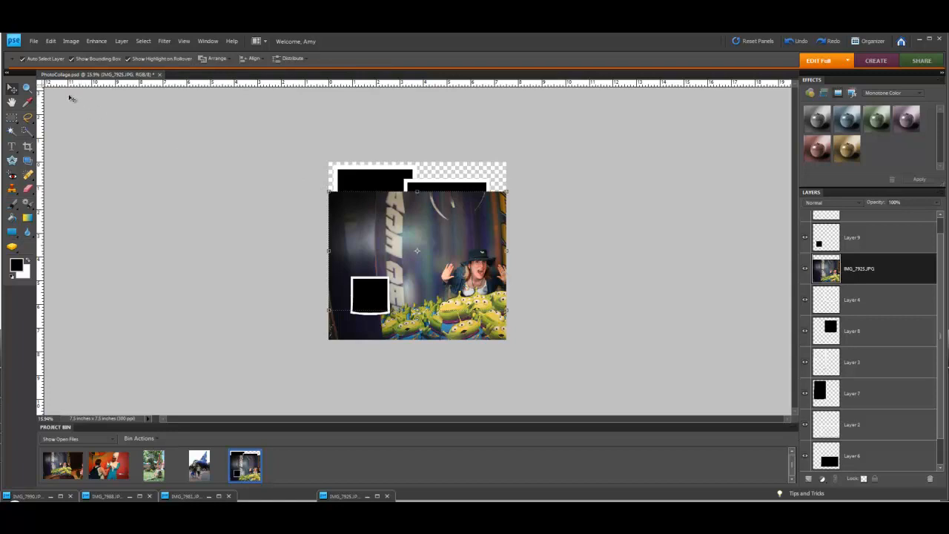
mouse_move(328, 195)
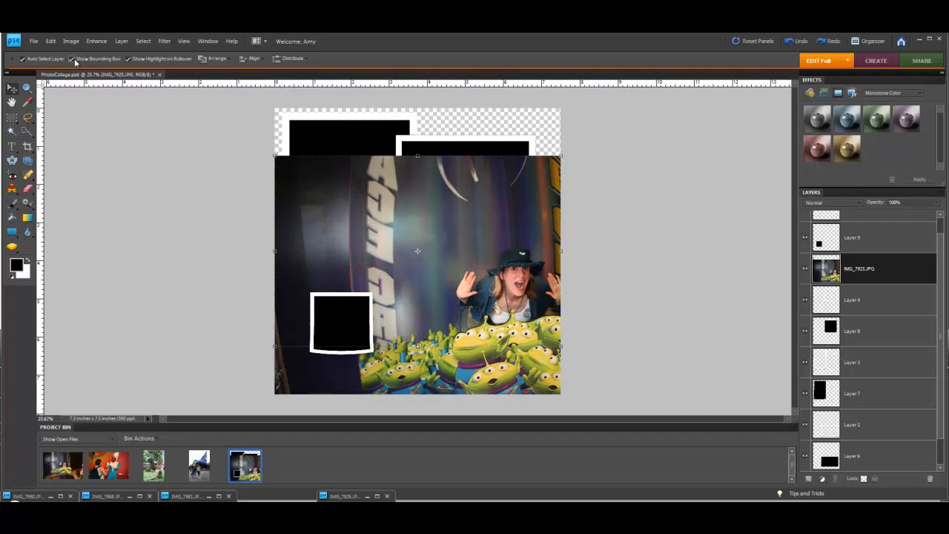
mouse_move(99, 65)
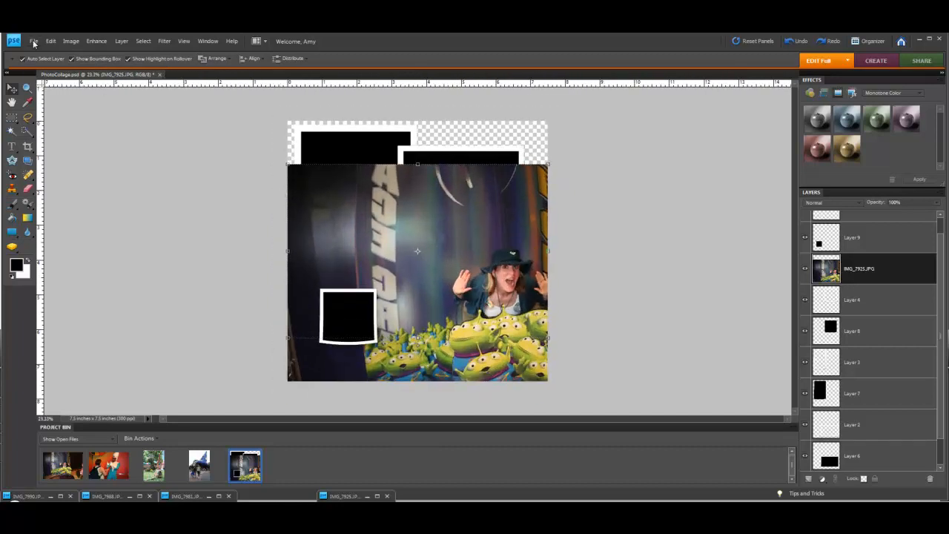
click(51, 41)
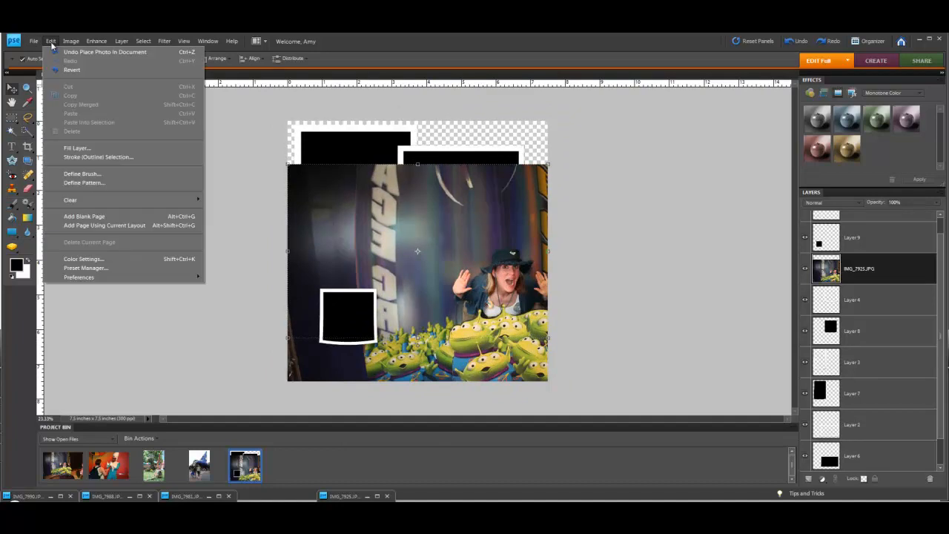
mouse_move(79, 276)
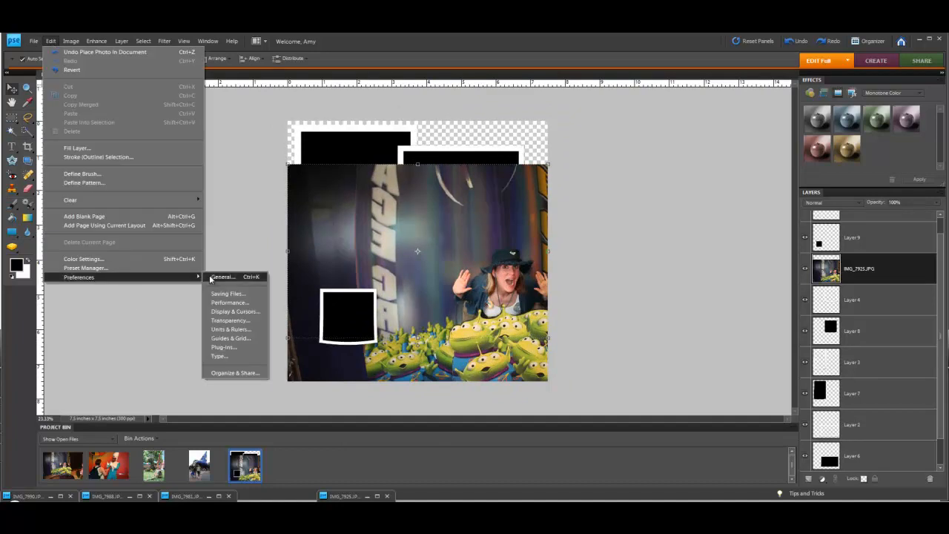
click(224, 277)
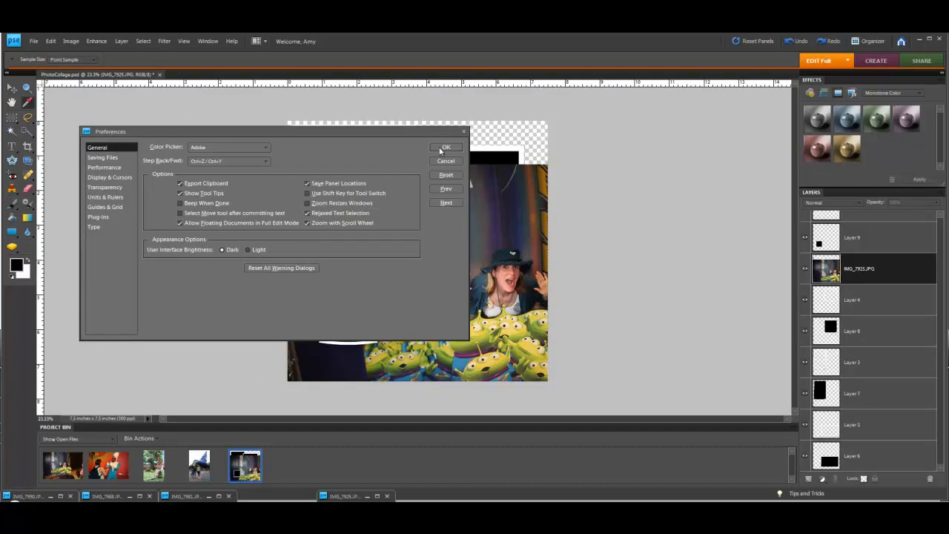
click(446, 147)
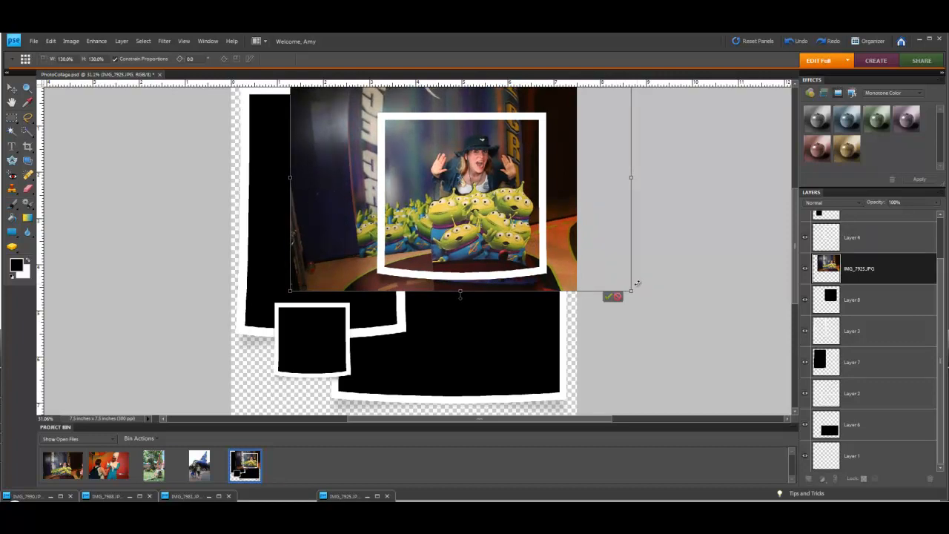
- Scale the IMG_7925 aliens photo to about 136% over the top-right frame and commit
drag(630, 290, 636, 301)
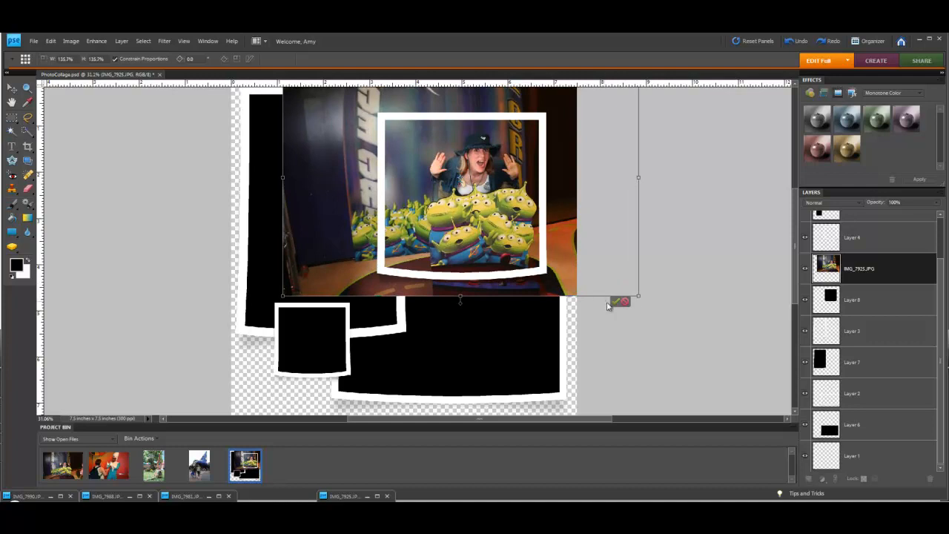
mouse_move(622, 303)
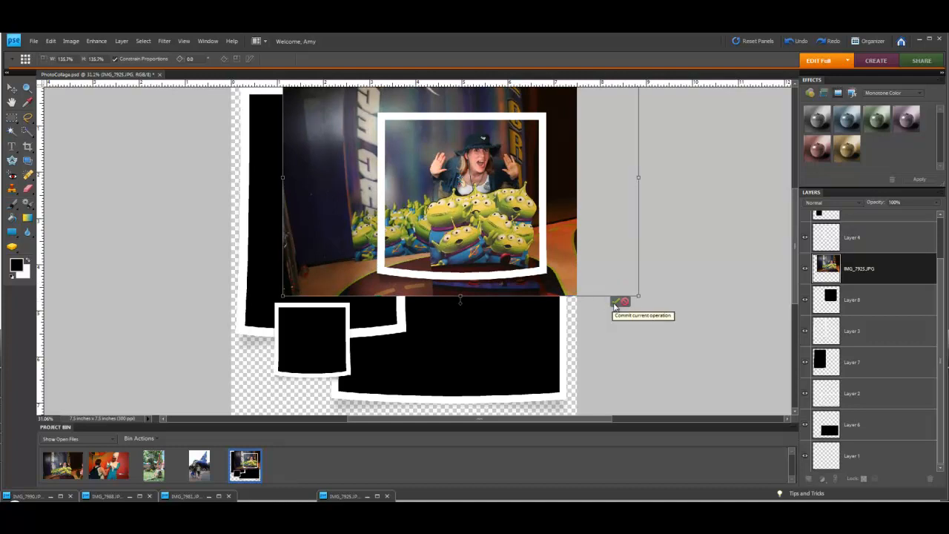
click(619, 303)
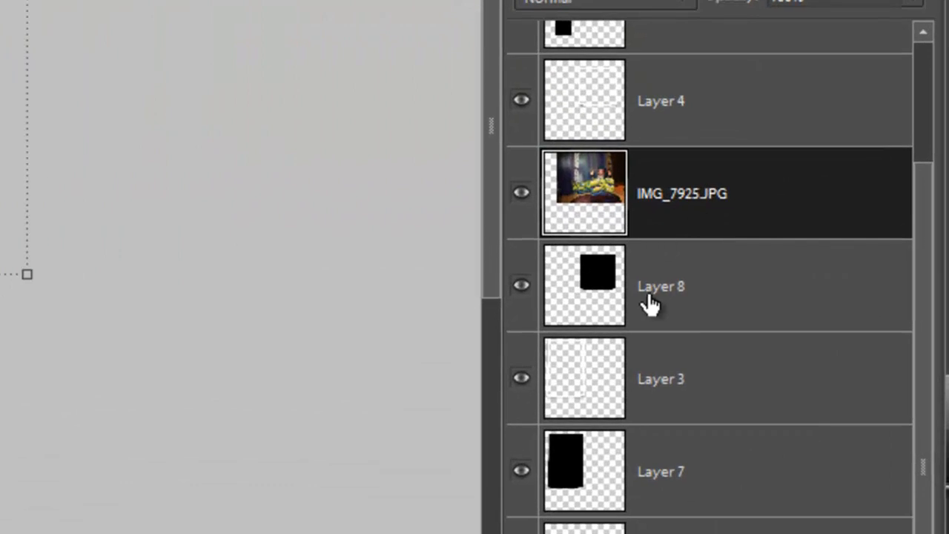
mouse_move(616, 282)
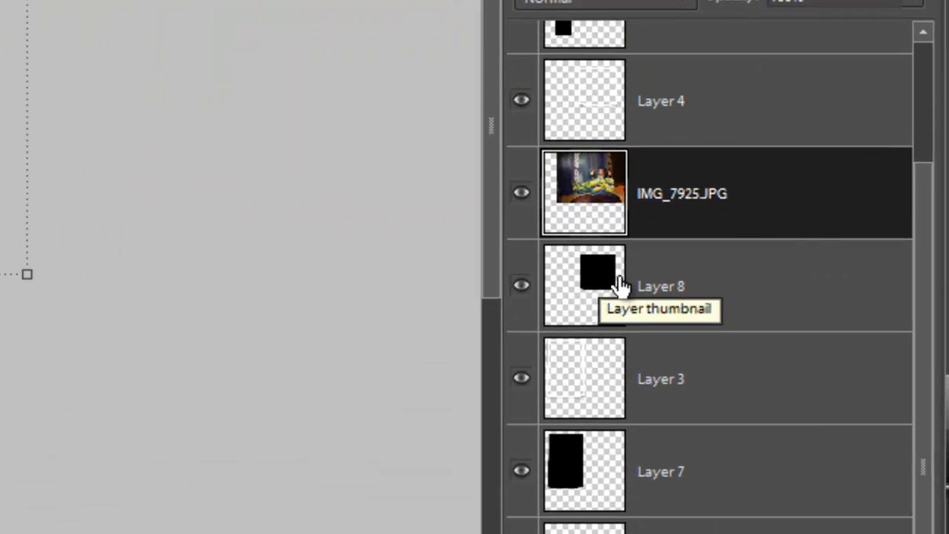
mouse_move(620, 327)
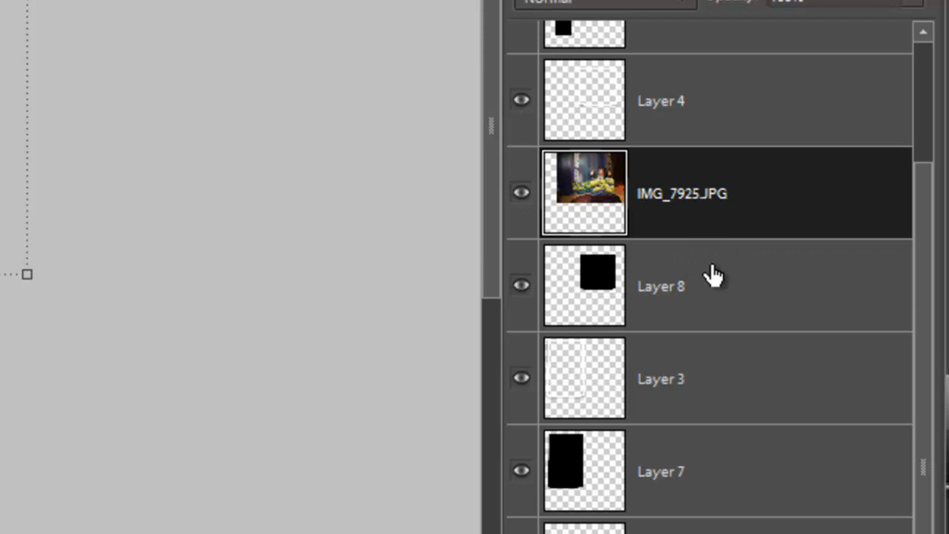
mouse_move(716, 226)
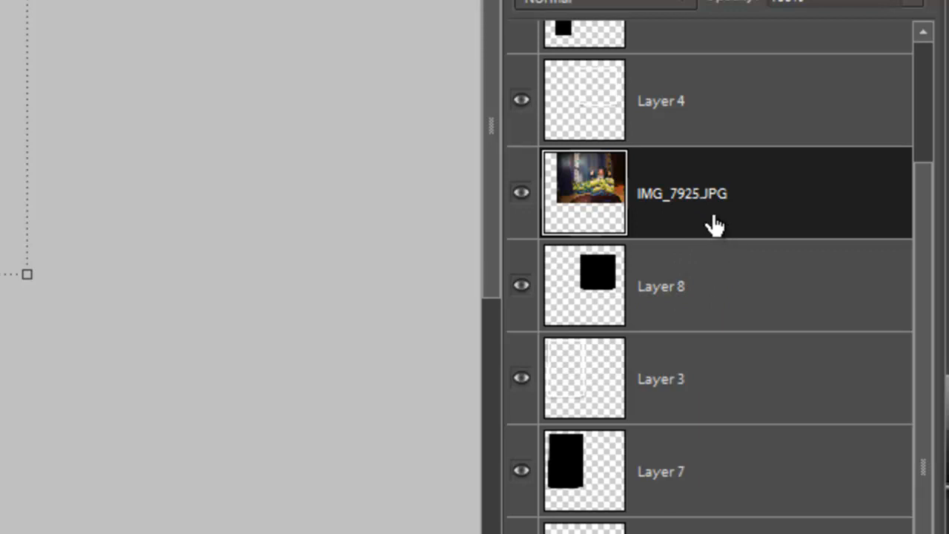
mouse_move(718, 236)
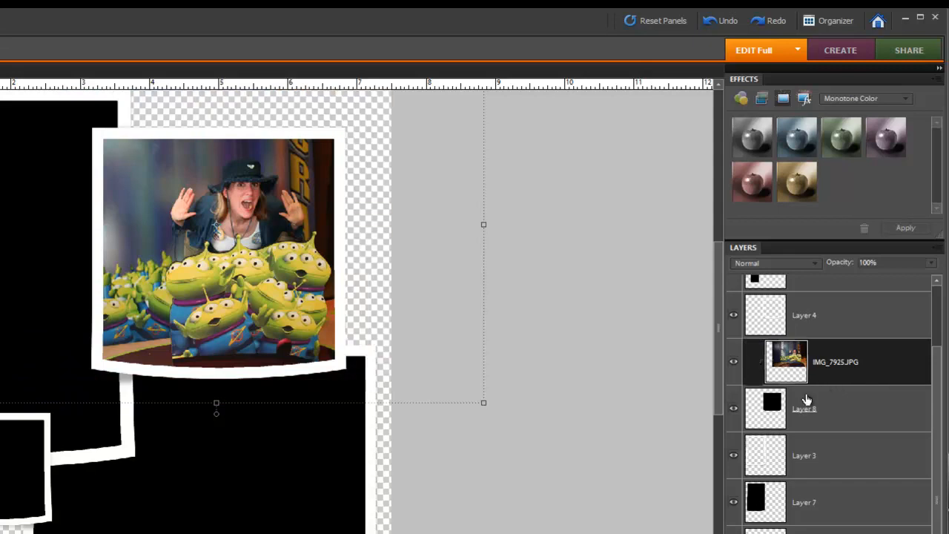
mouse_move(164, 146)
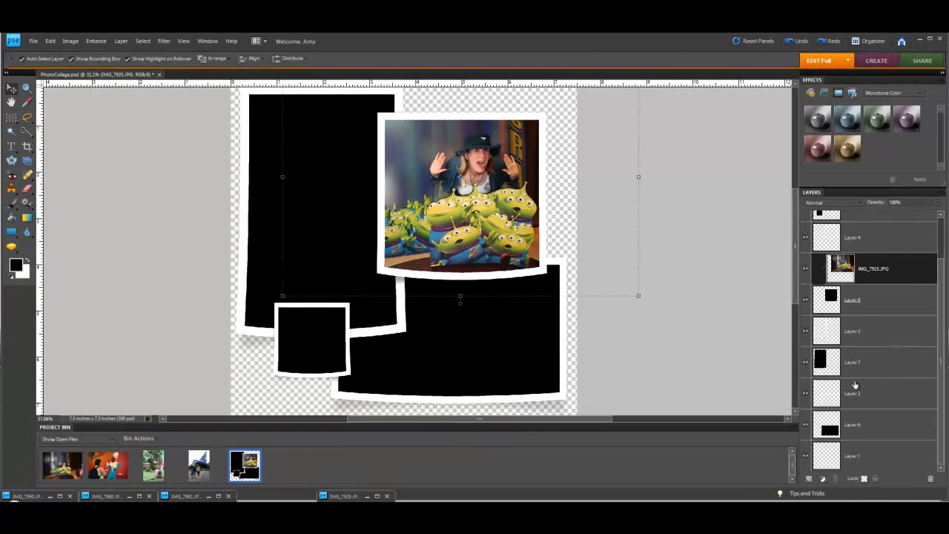
- Select the bottom frame's layer and resize the IMG_7981 costumed-character photo over that frame
click(853, 424)
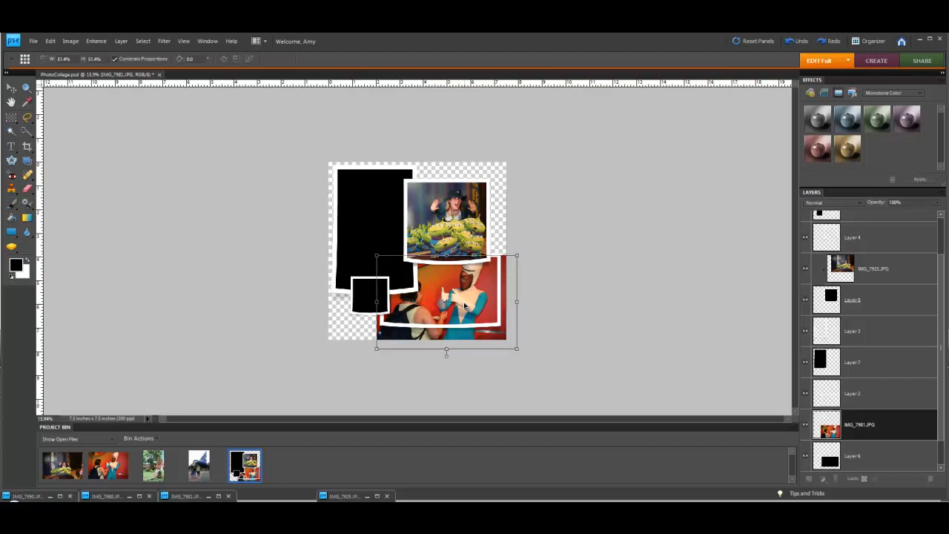
drag(446, 301, 453, 304)
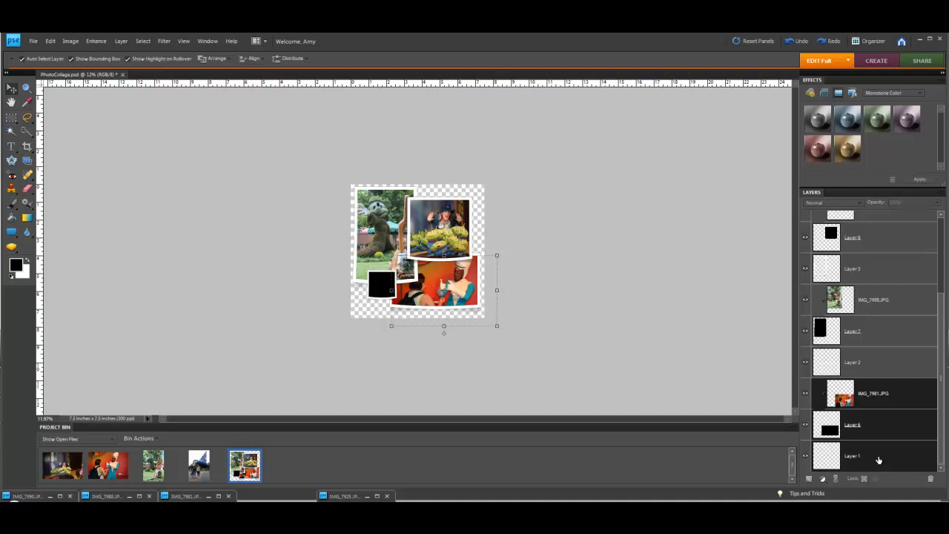
mouse_move(880, 434)
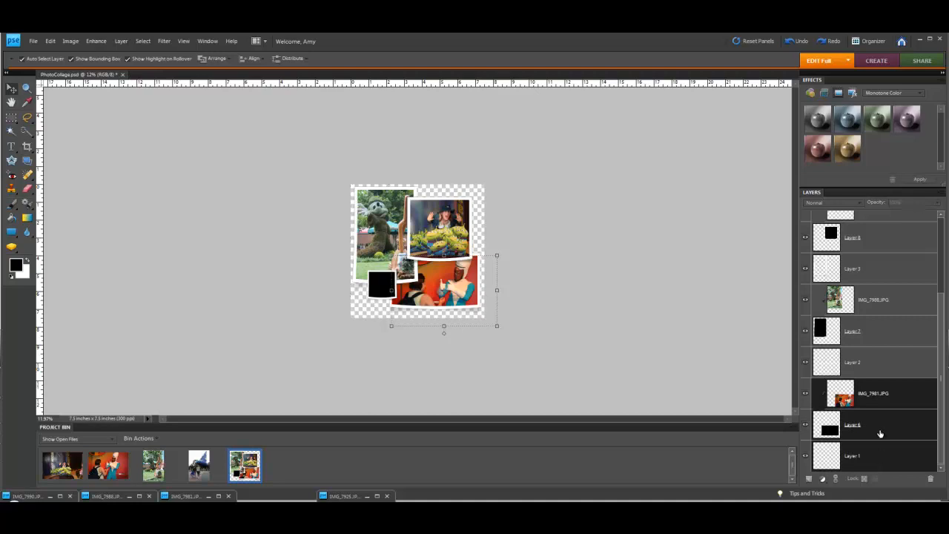
- Select the bottom frame with its photo layer and scroll down the Layers panel
click(851, 456)
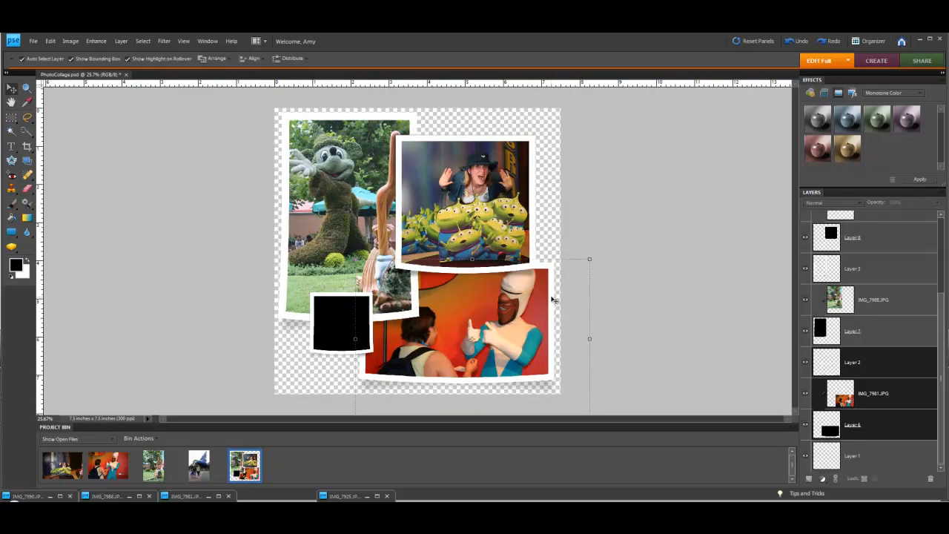
mouse_move(374, 385)
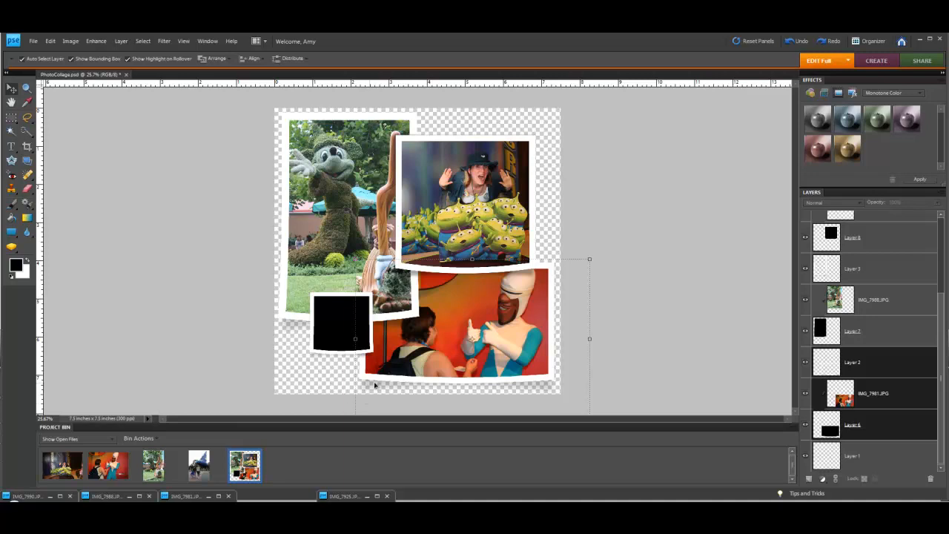
mouse_move(553, 400)
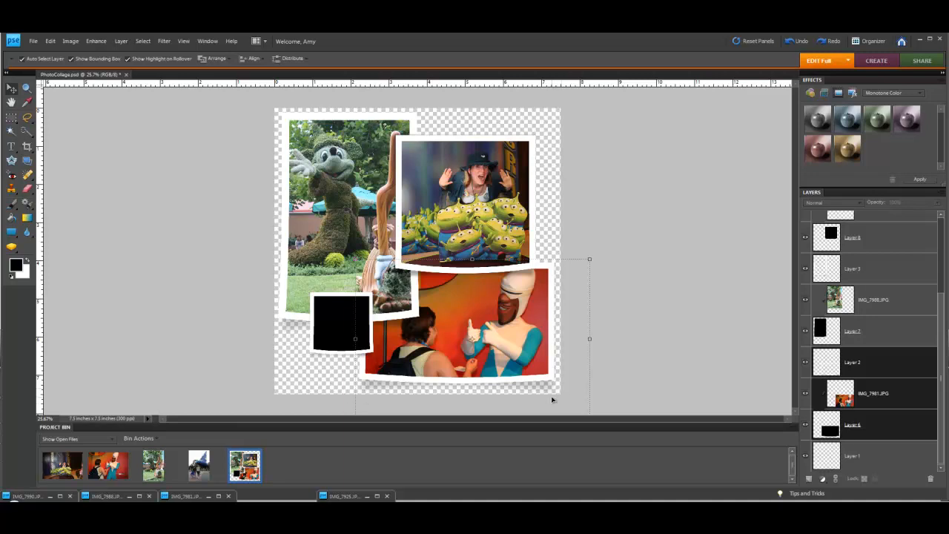
mouse_move(364, 393)
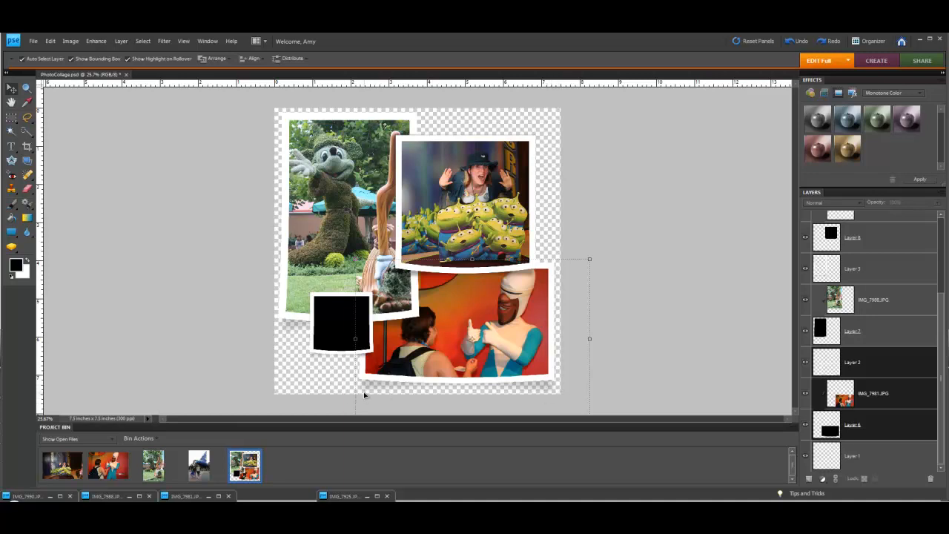
mouse_move(650, 364)
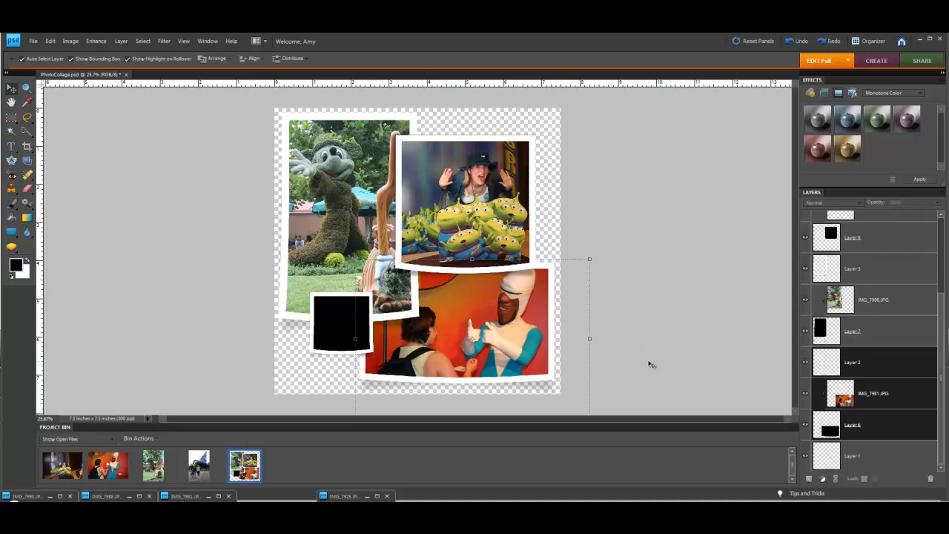
scroll(down, 3)
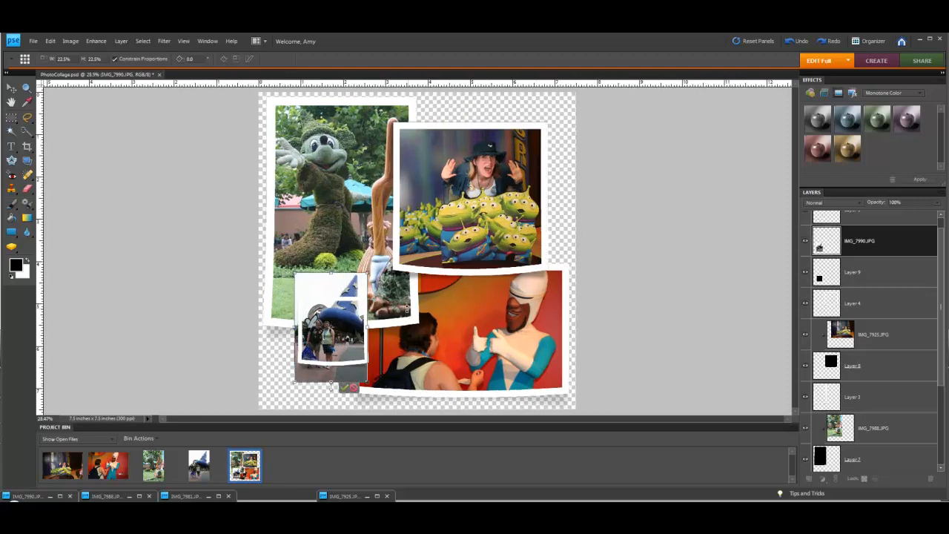
mouse_move(342, 371)
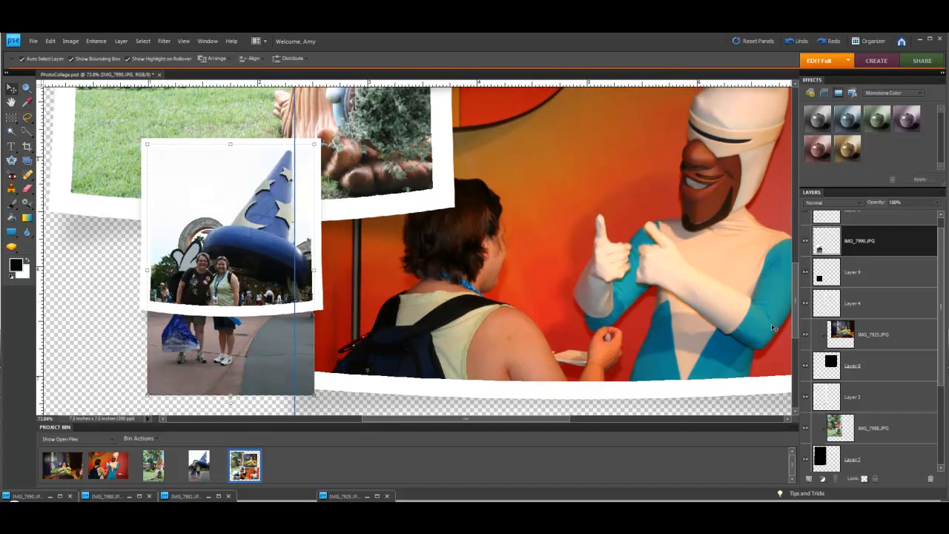
mouse_move(407, 300)
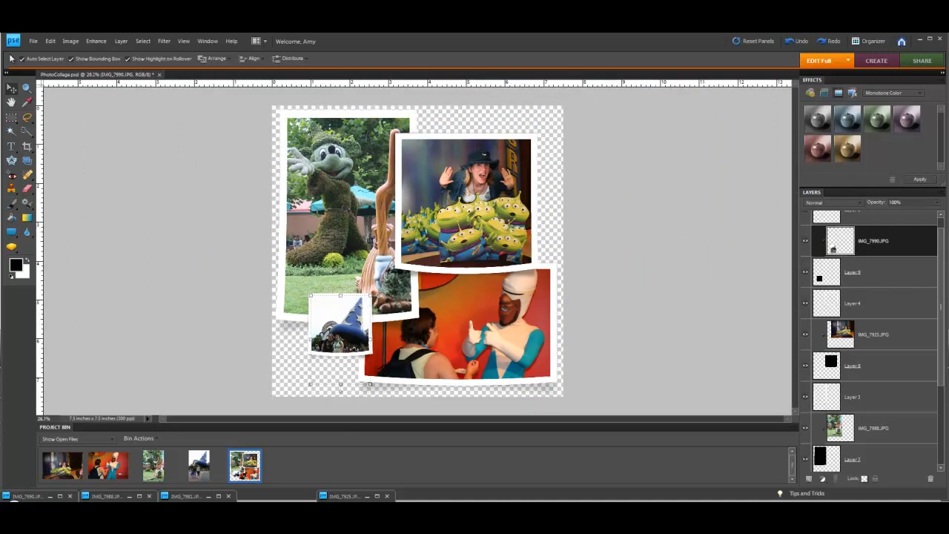
- Save the collage as disney.png in PNG format, accepting the default PNG options
click(33, 41)
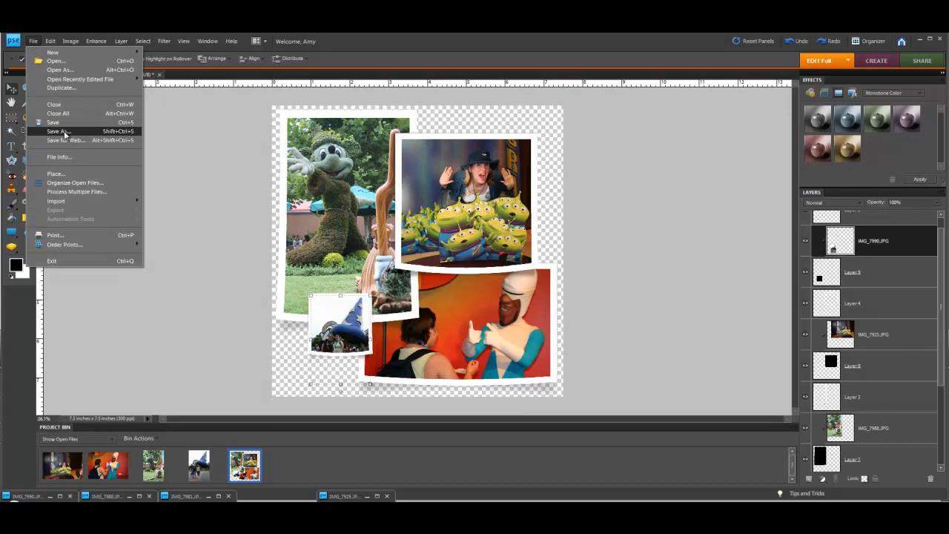
click(57, 131)
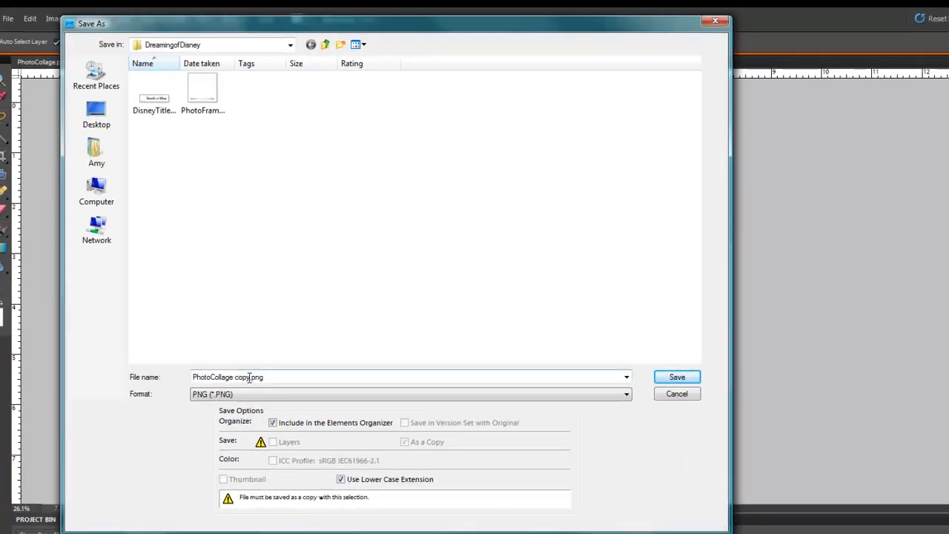
double_click(242, 377)
text(disney)
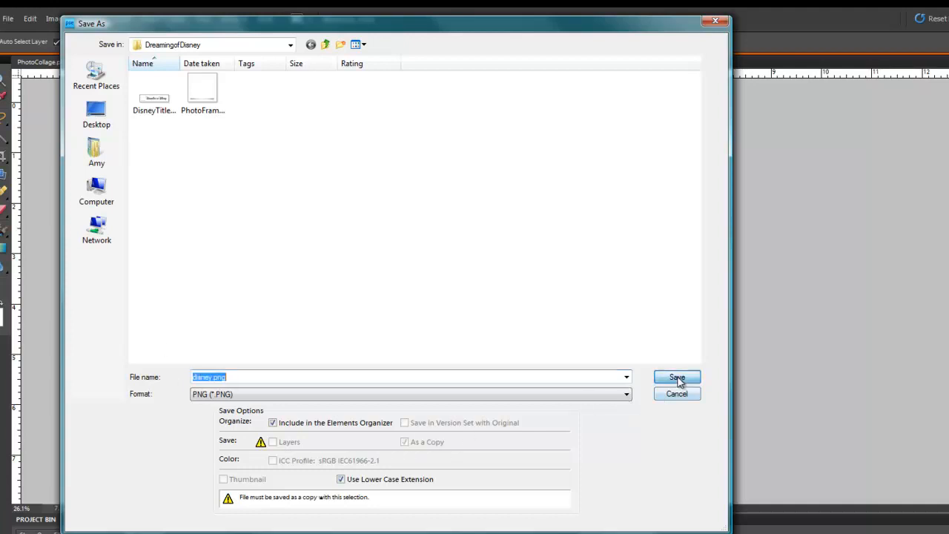
click(676, 378)
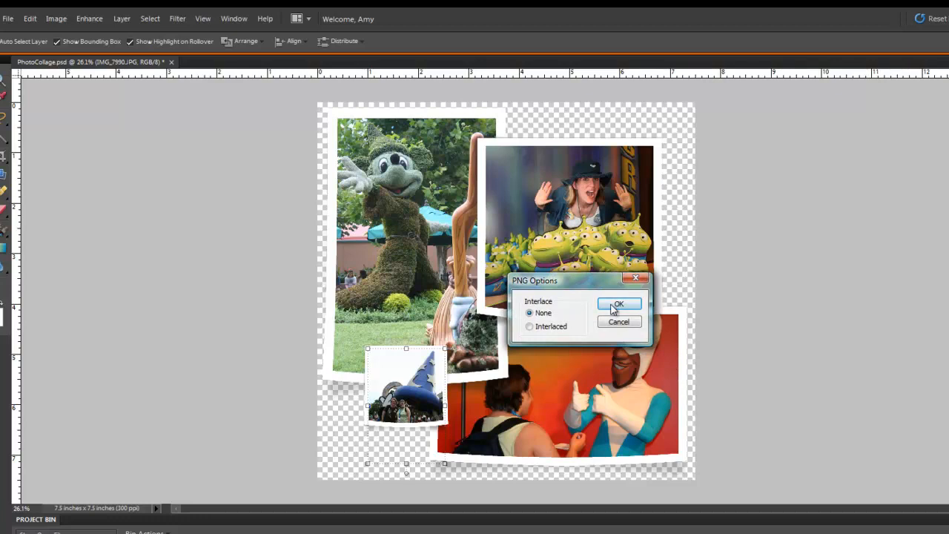
click(618, 303)
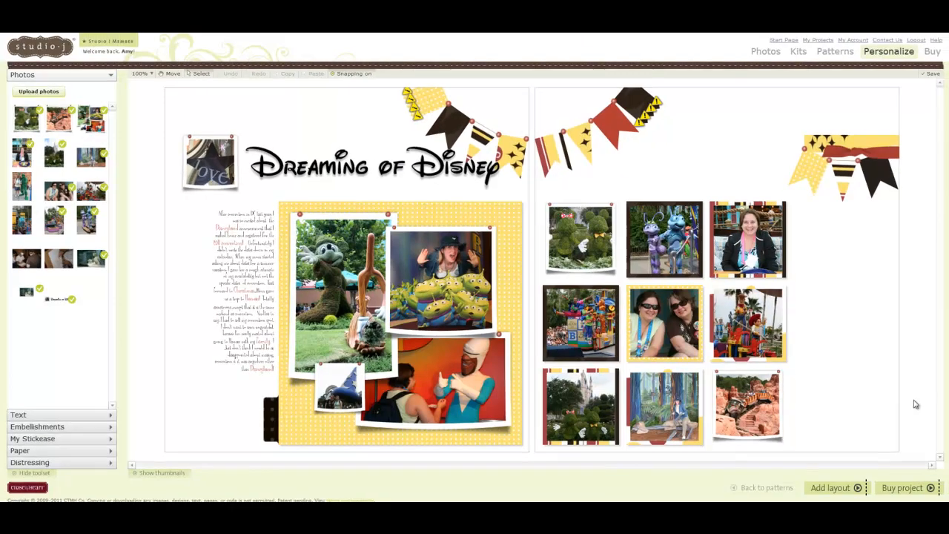
mouse_move(928, 388)
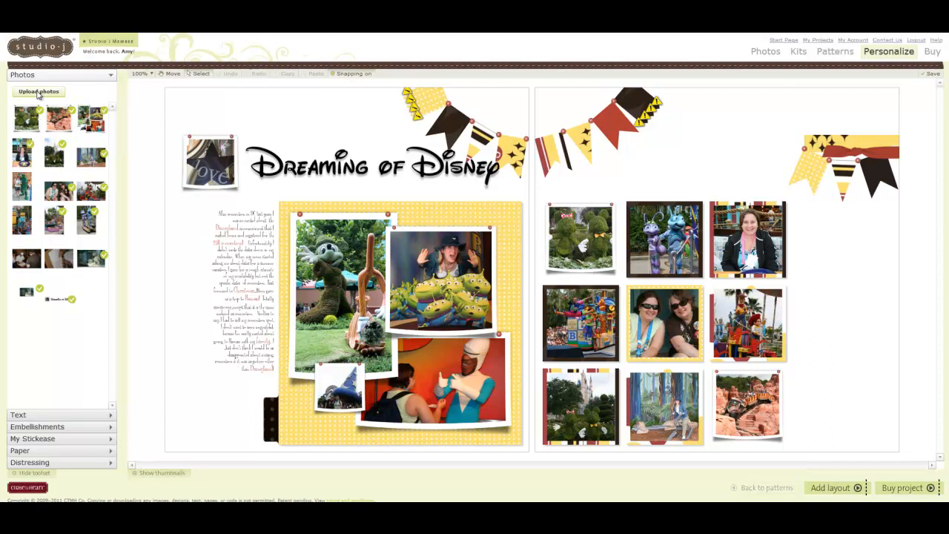
click(38, 92)
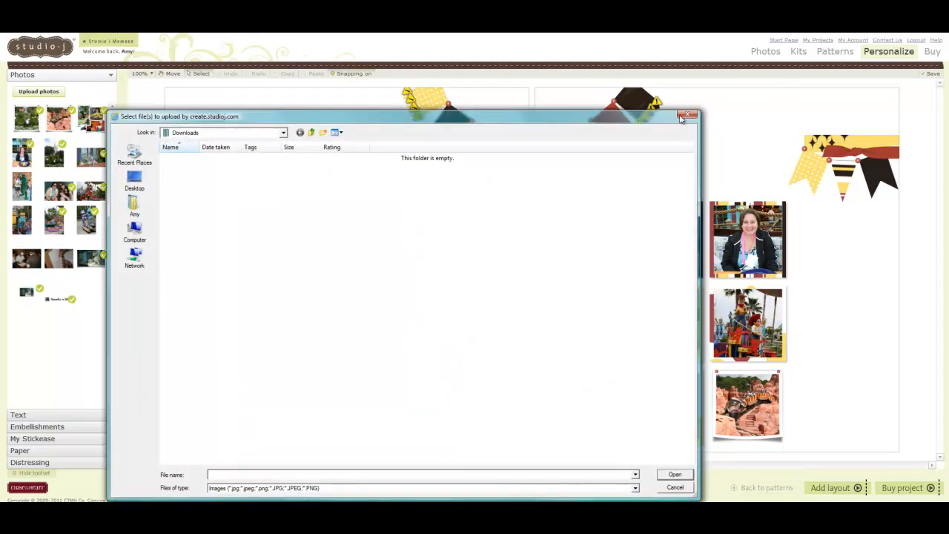
click(686, 116)
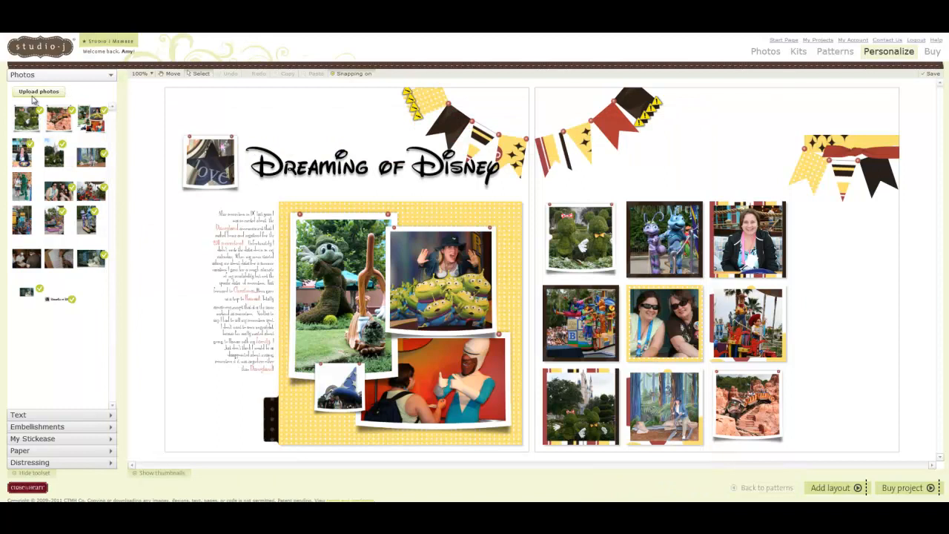
mouse_move(276, 339)
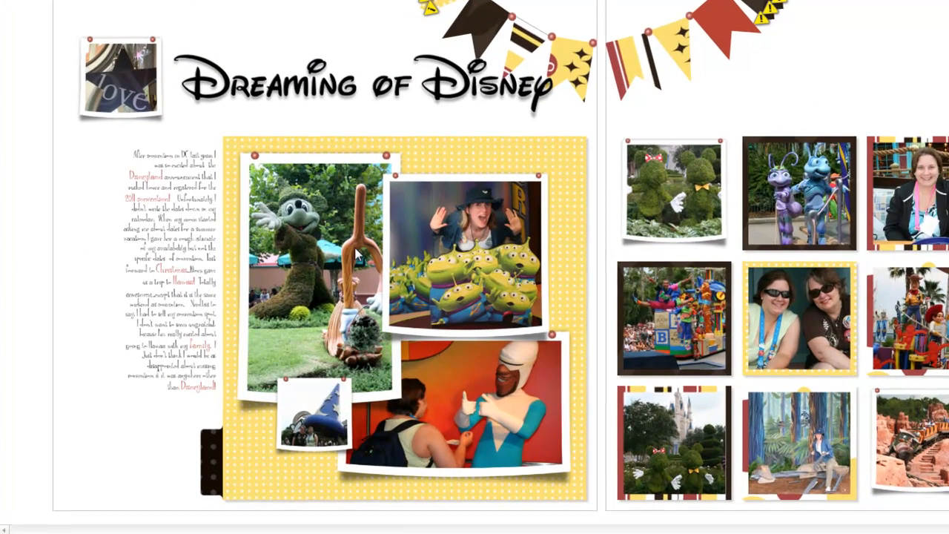
mouse_move(254, 165)
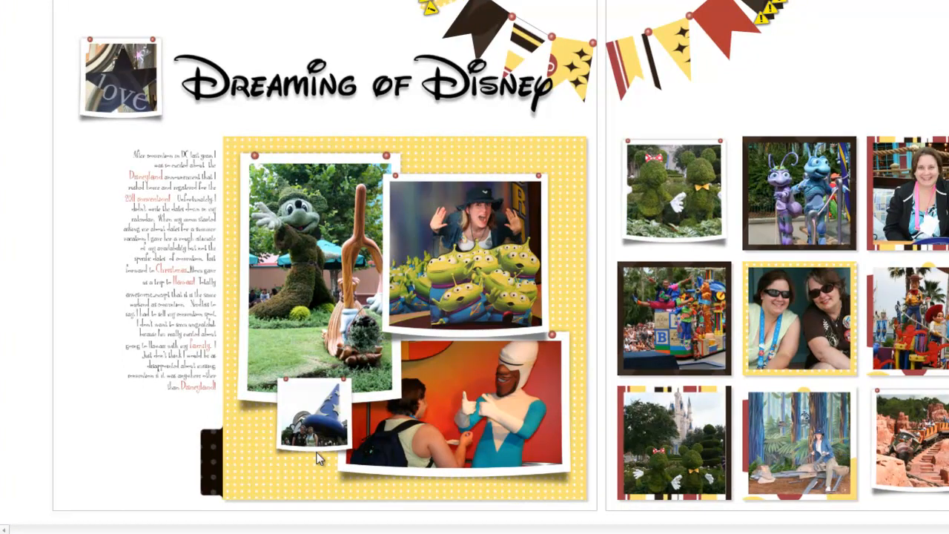
mouse_move(312, 445)
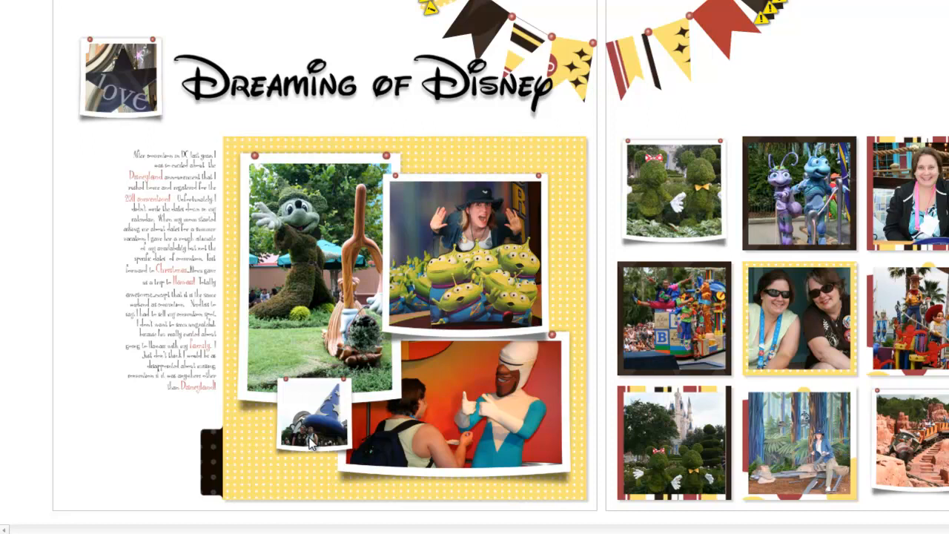
mouse_move(466, 475)
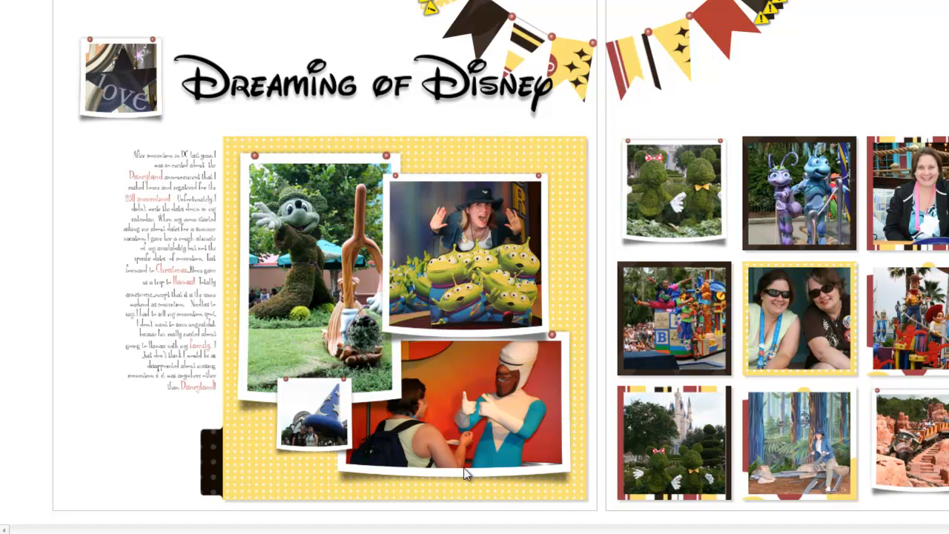
mouse_move(464, 456)
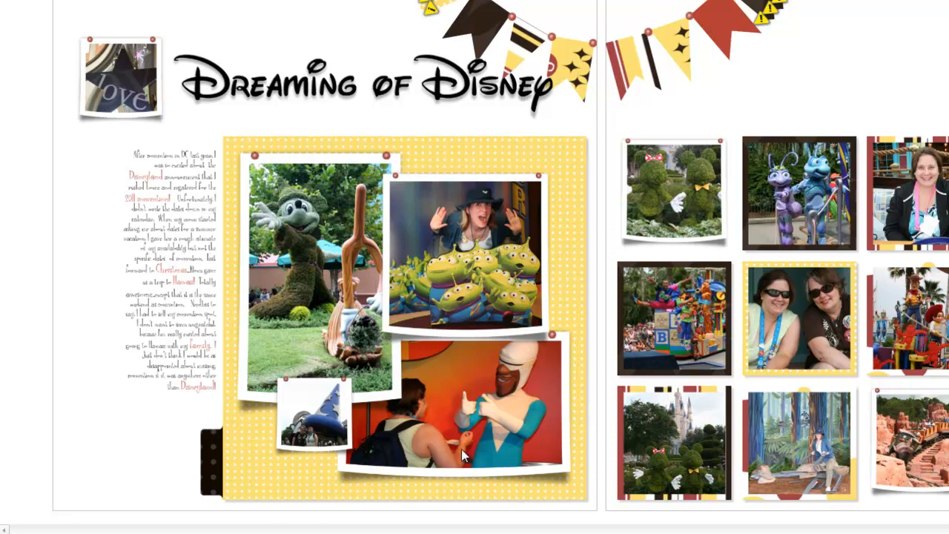
mouse_move(464, 329)
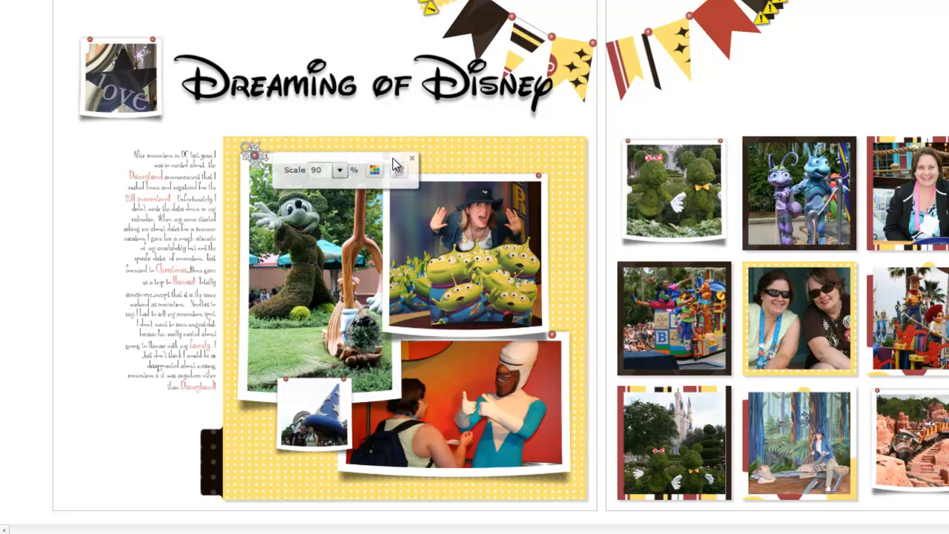
- Confirm the Sorcerer Mickey topiary brad sits at 90% scale and close the scale popup
click(411, 160)
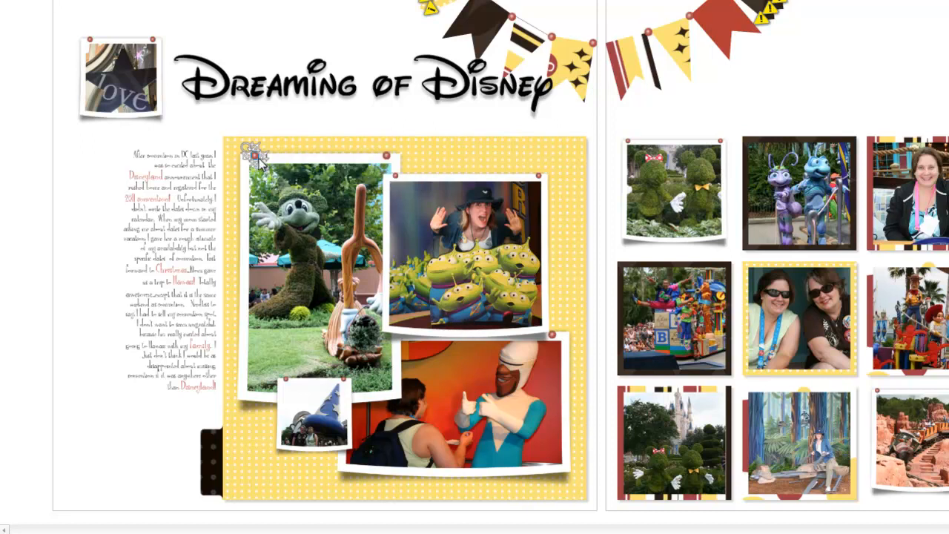
mouse_move(390, 167)
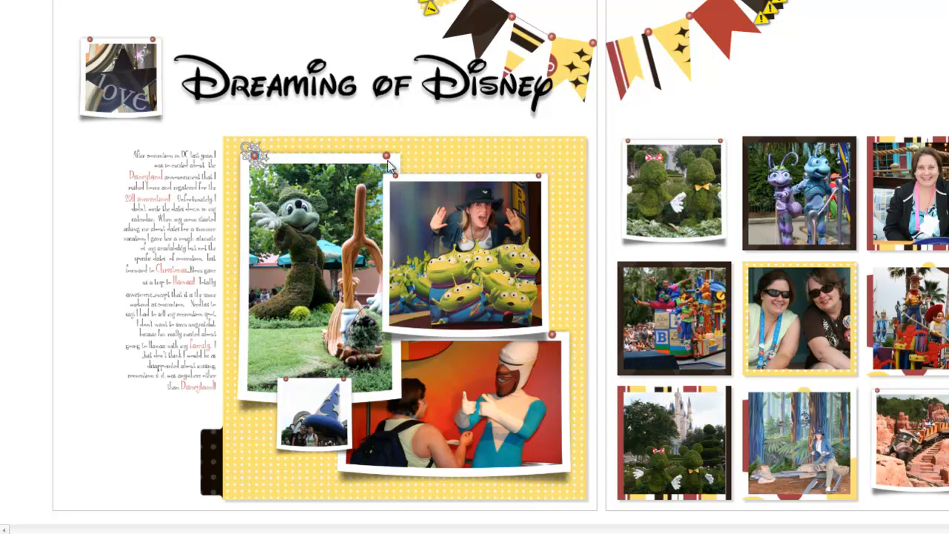
mouse_move(288, 146)
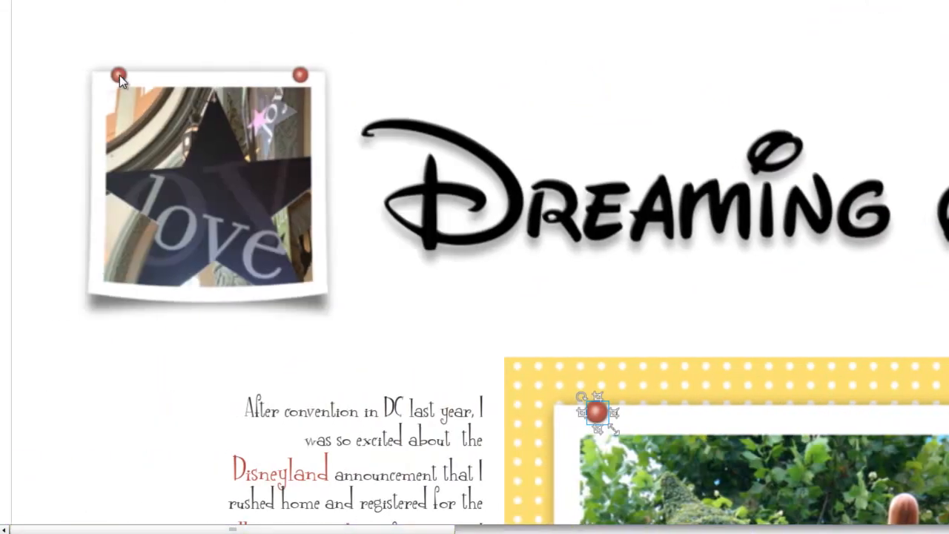
- Shrink the love star photo's brad to 60% scale, then select the Minnie-Mickey topiary brad
click(119, 77)
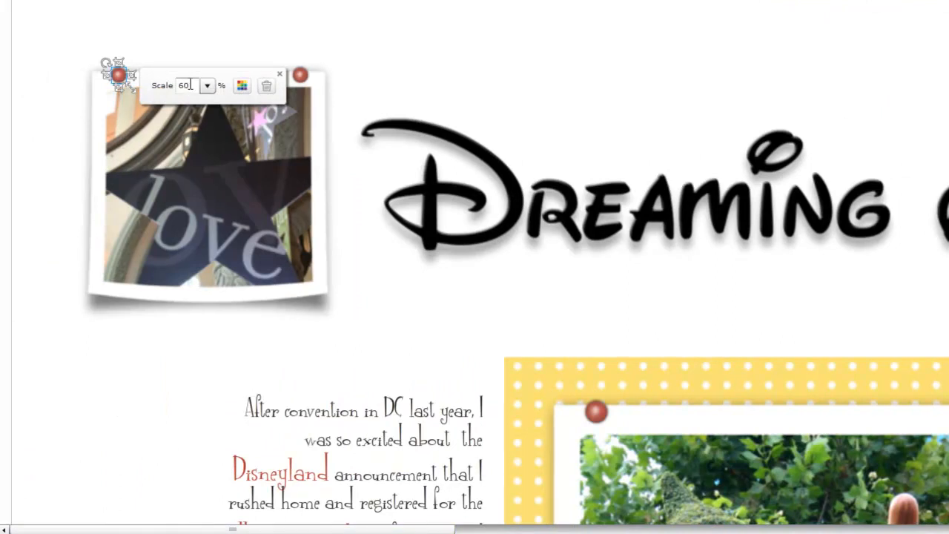
click(208, 86)
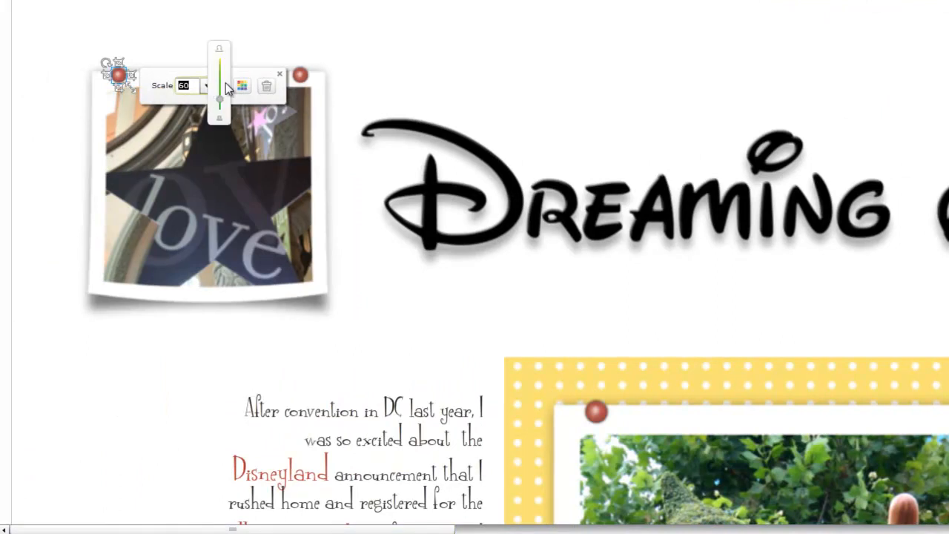
click(598, 412)
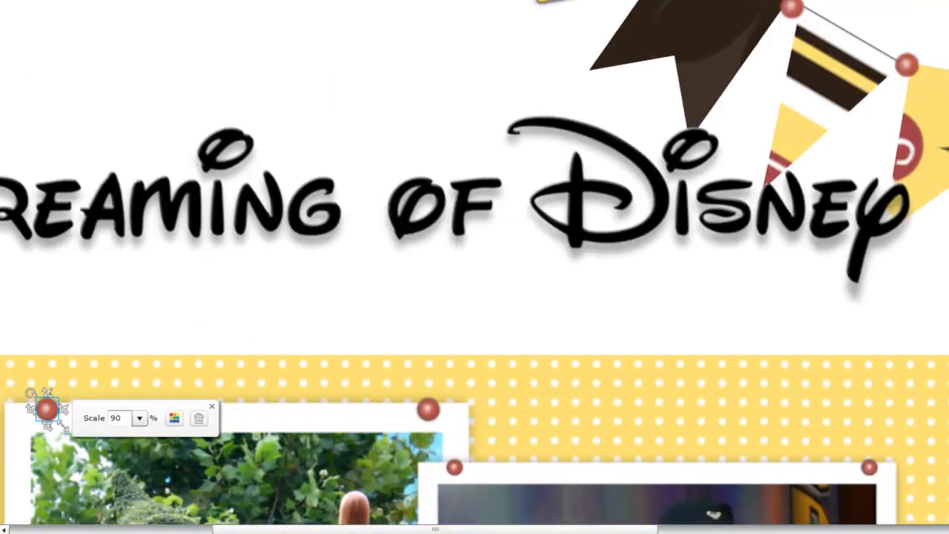
scroll(down, 3)
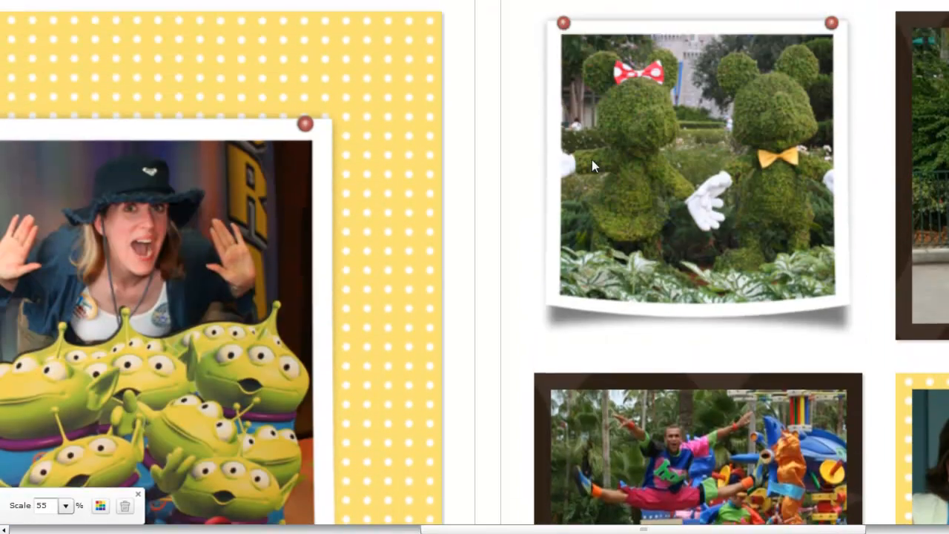
click(562, 23)
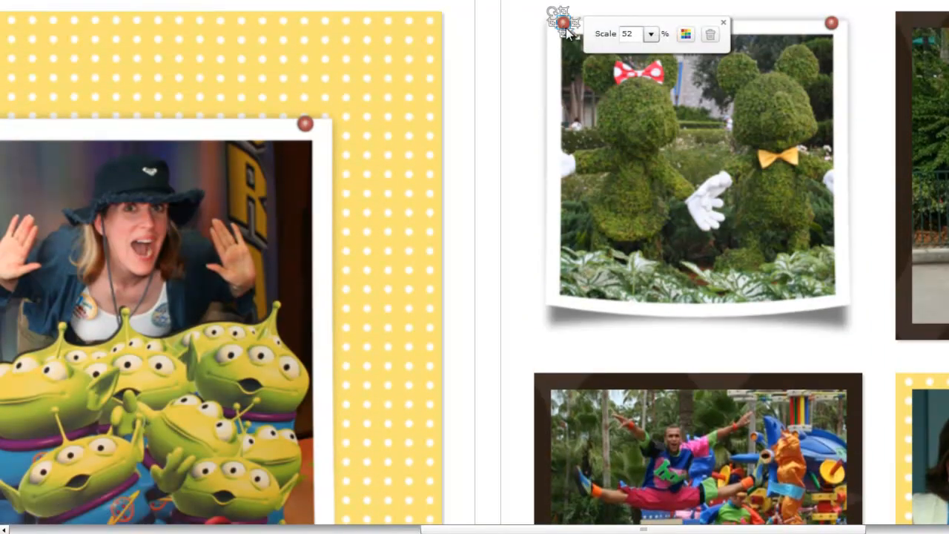
mouse_move(724, 26)
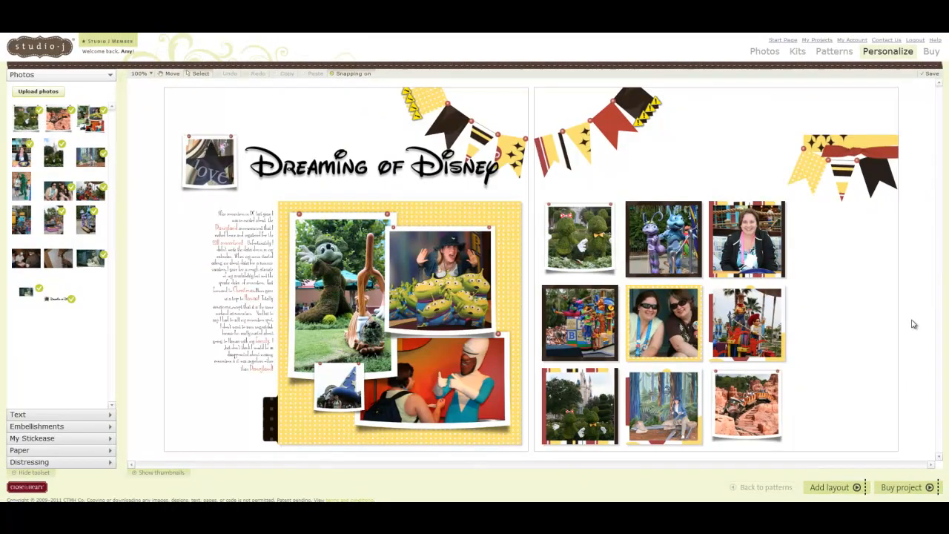
mouse_move(788, 259)
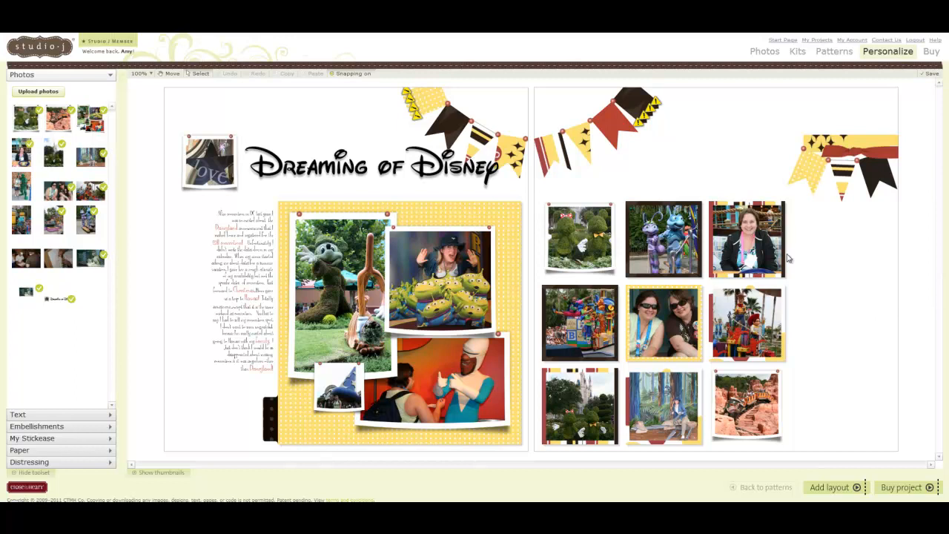
mouse_move(581, 269)
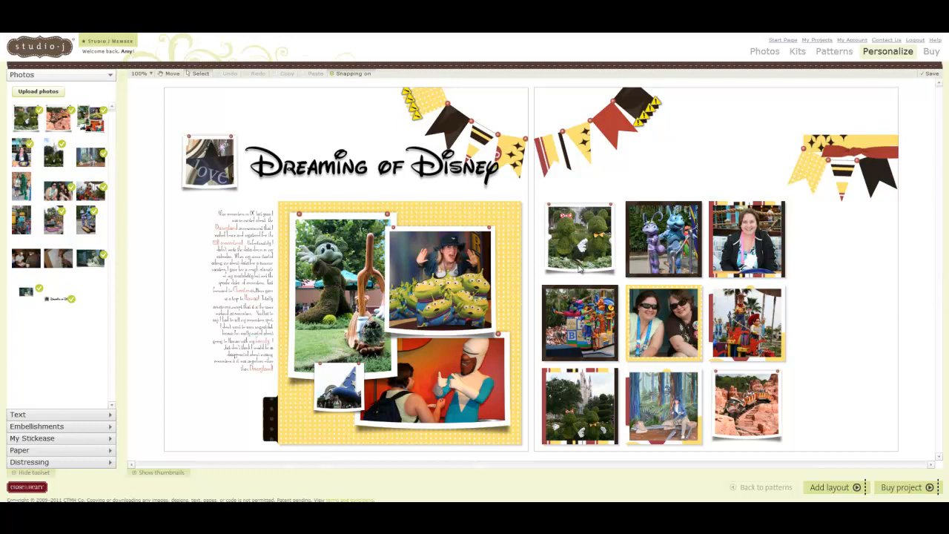
mouse_move(582, 284)
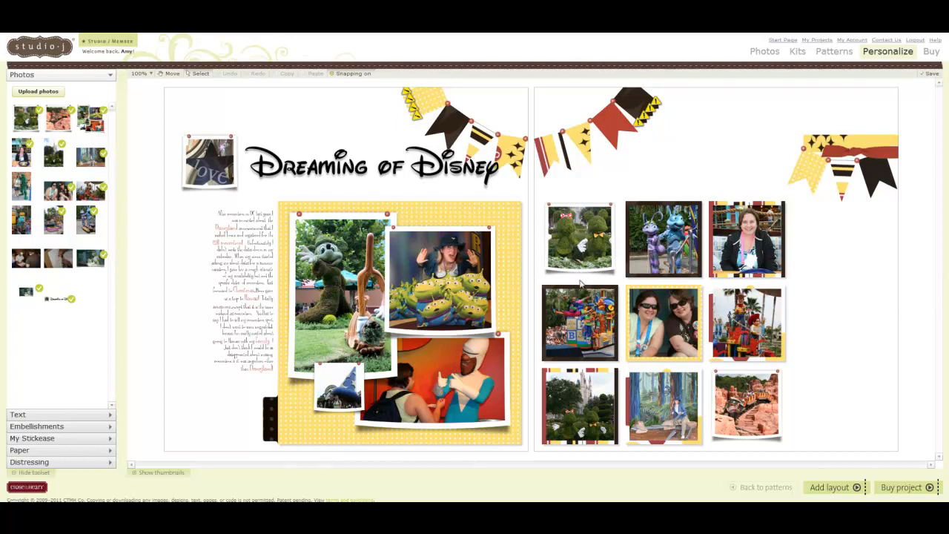
mouse_move(432, 432)
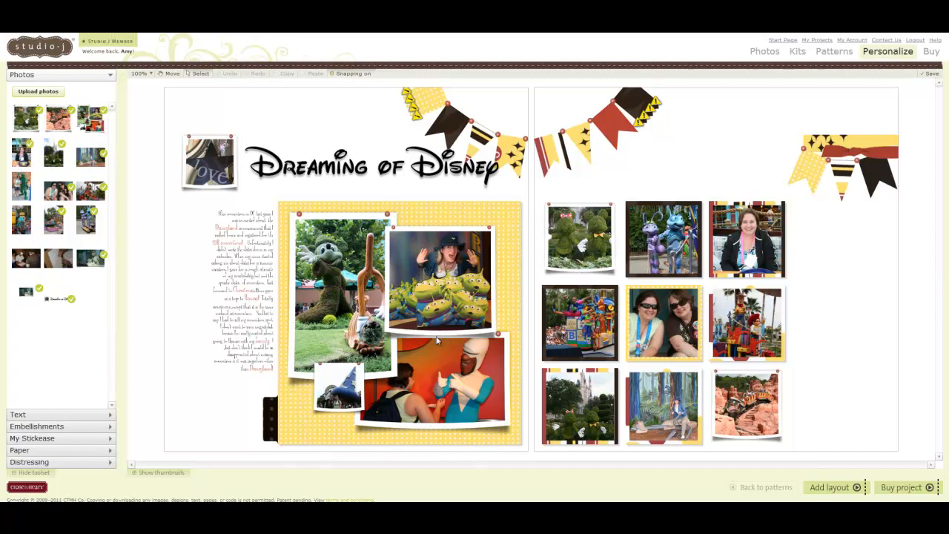
mouse_move(428, 436)
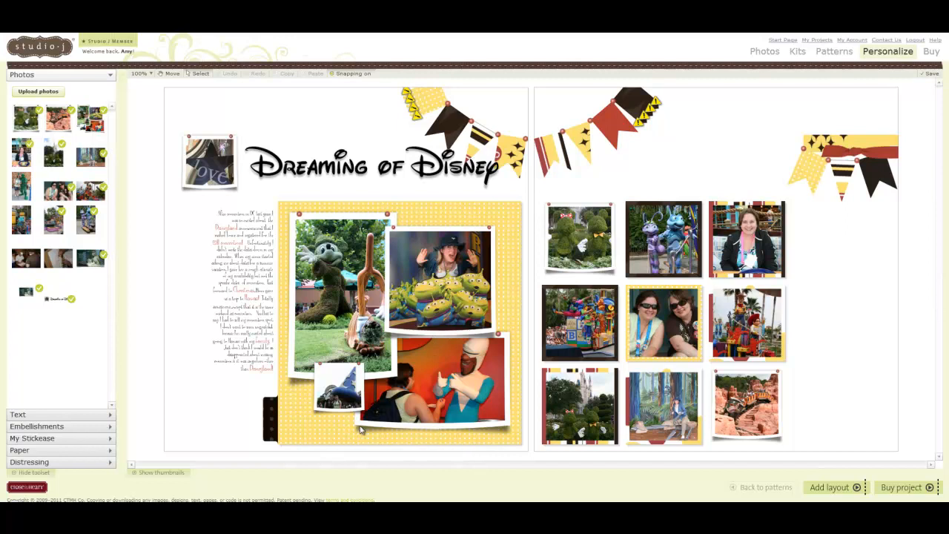
mouse_move(446, 451)
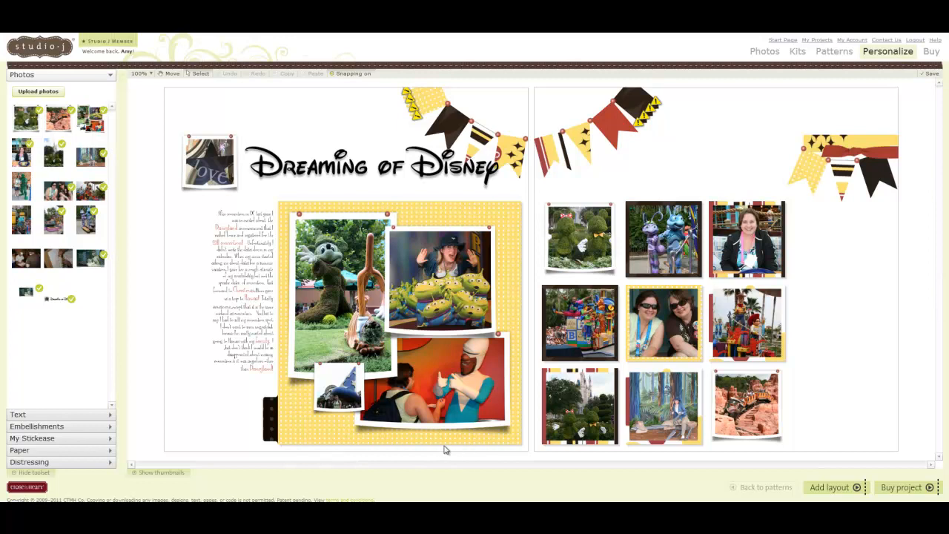
mouse_move(858, 397)
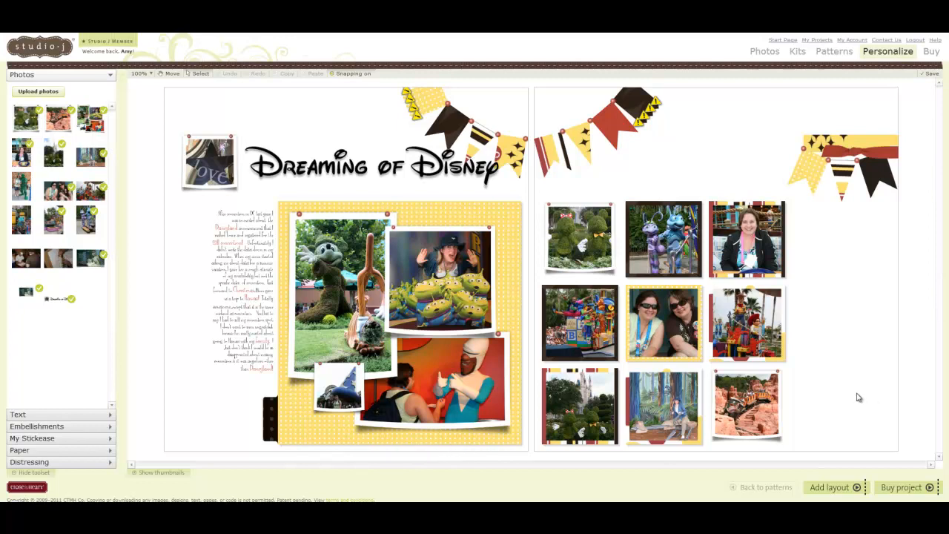